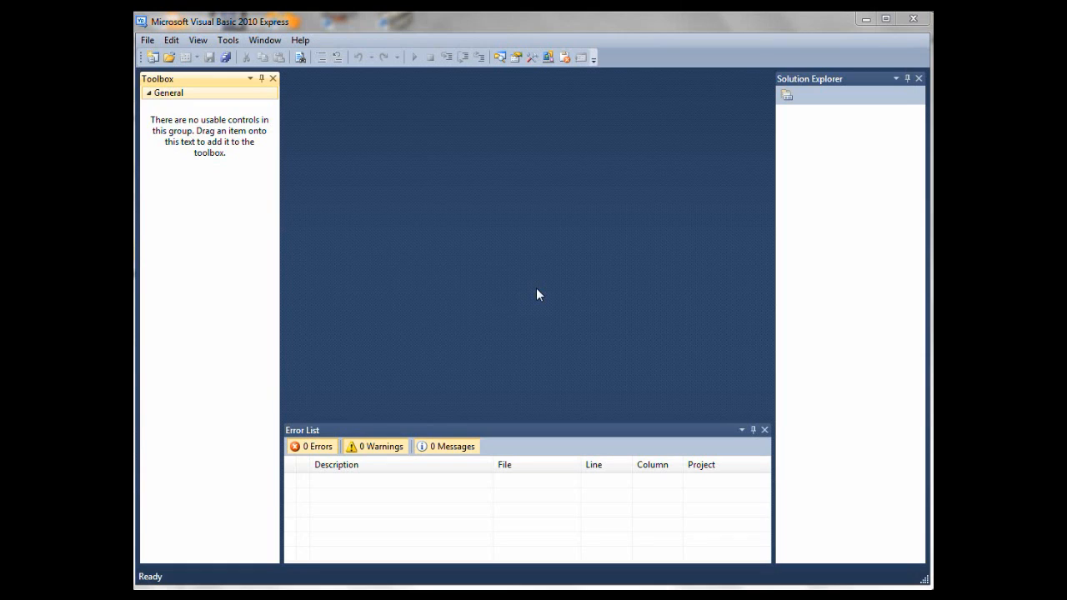
mouse_move(651, 29)
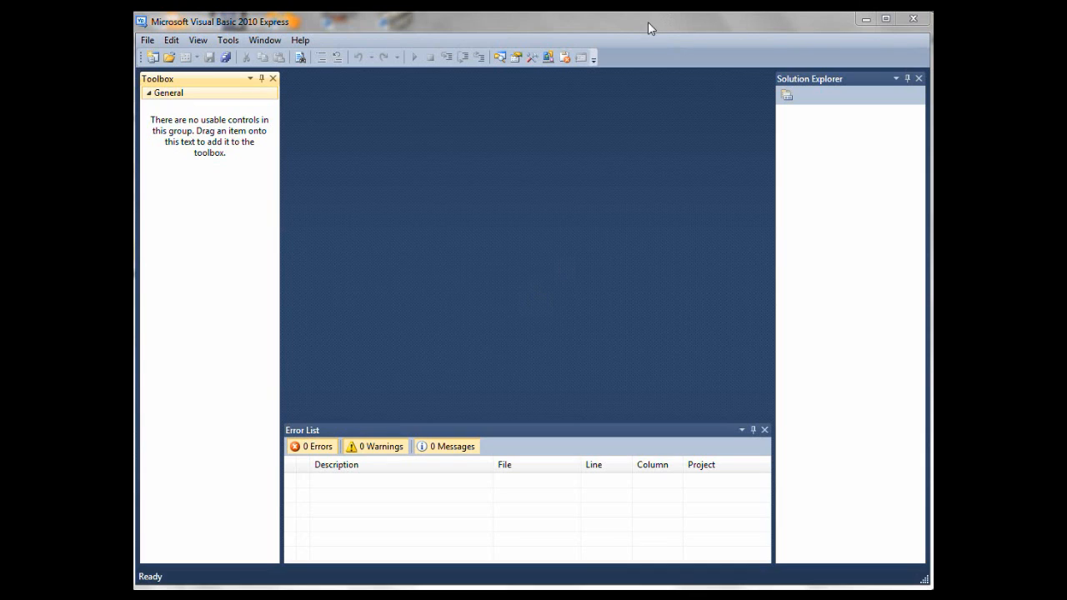
mouse_move(501, 288)
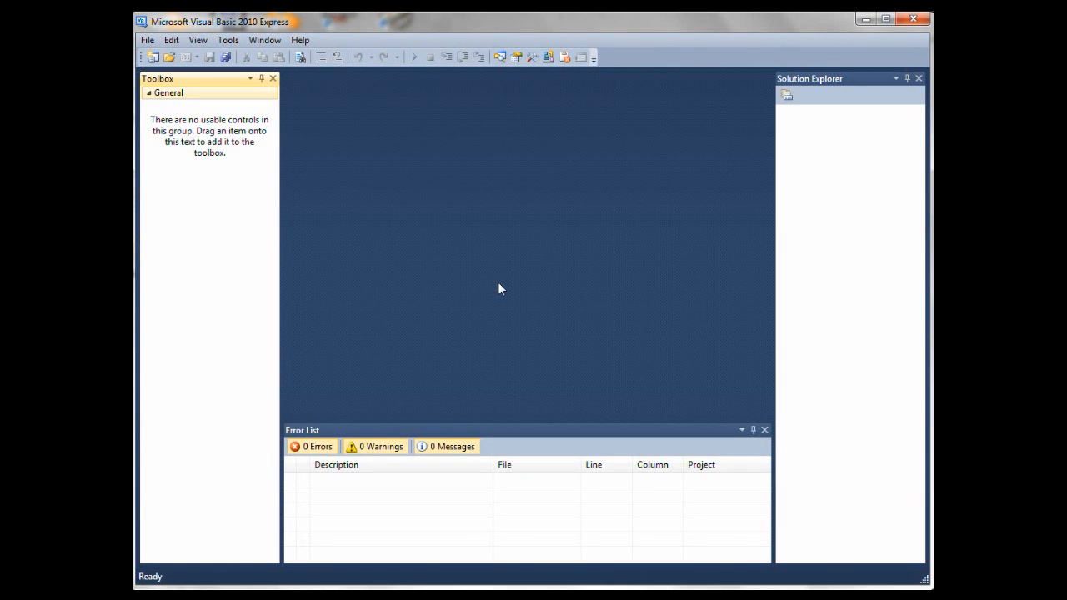
mouse_move(331, 170)
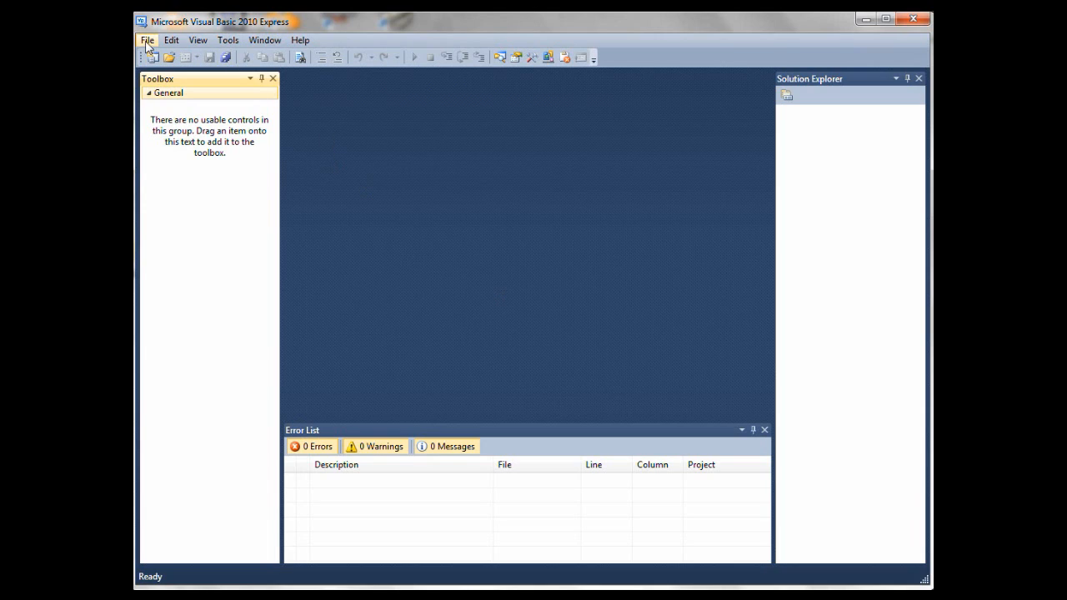
mouse_move(312, 199)
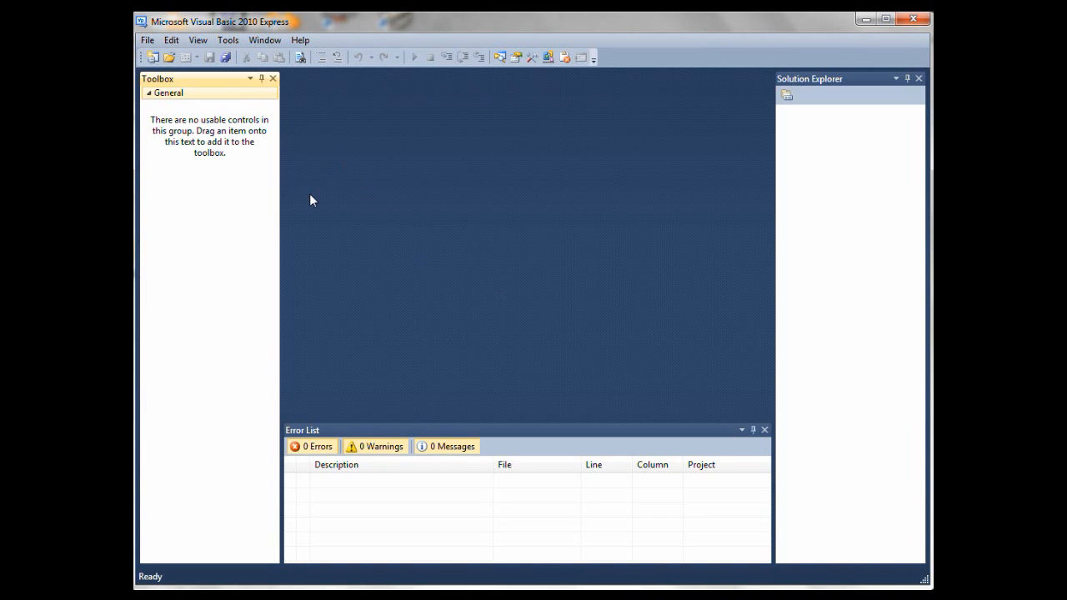
mouse_move(151, 46)
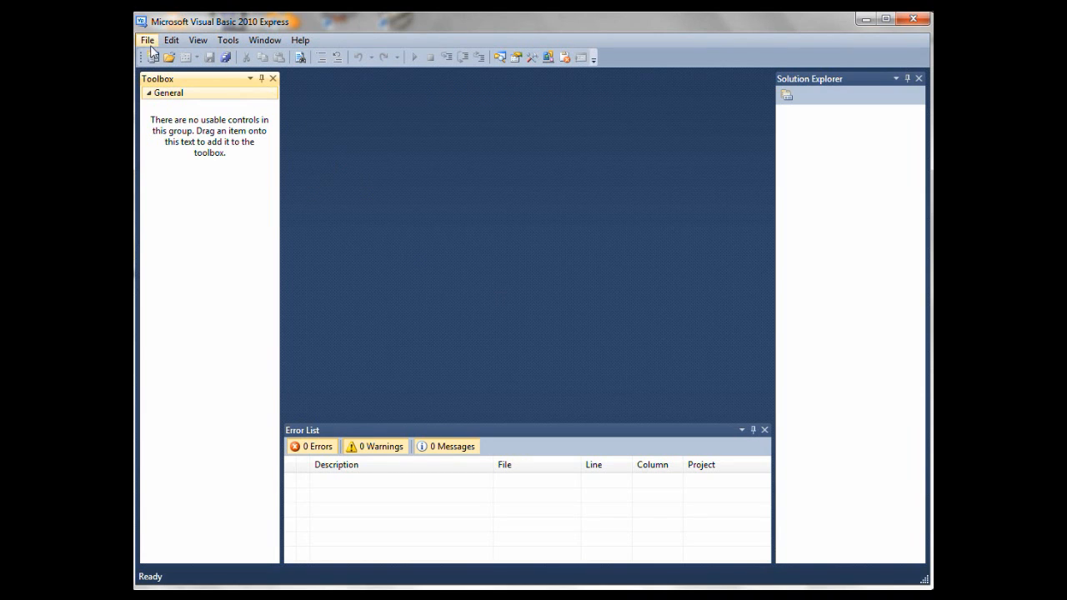
mouse_move(364, 193)
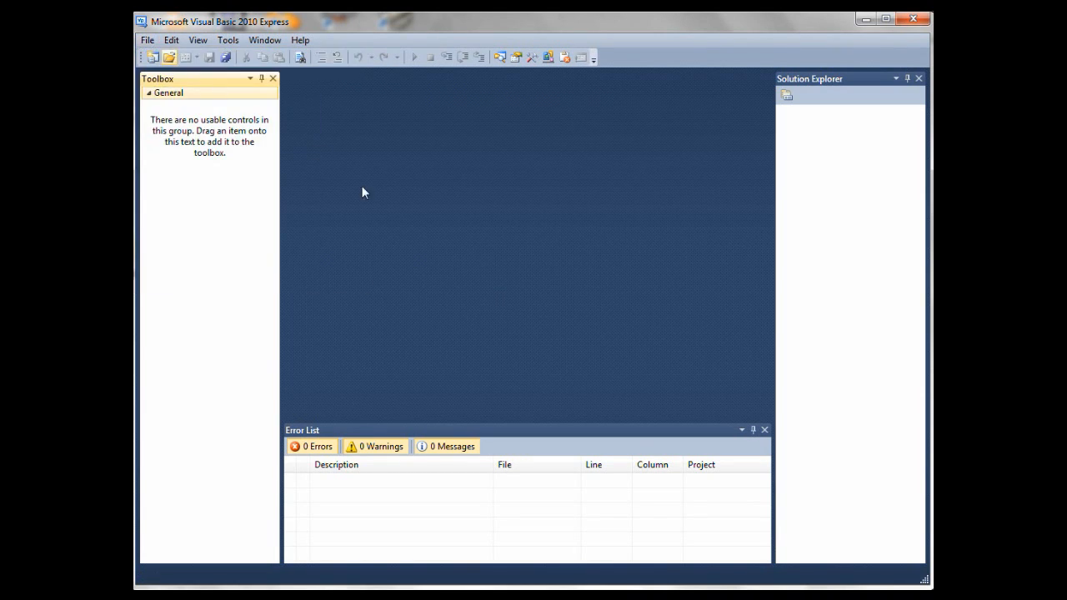
- Create a new Windows Forms Application project named 'Variables'
left_click(153, 56)
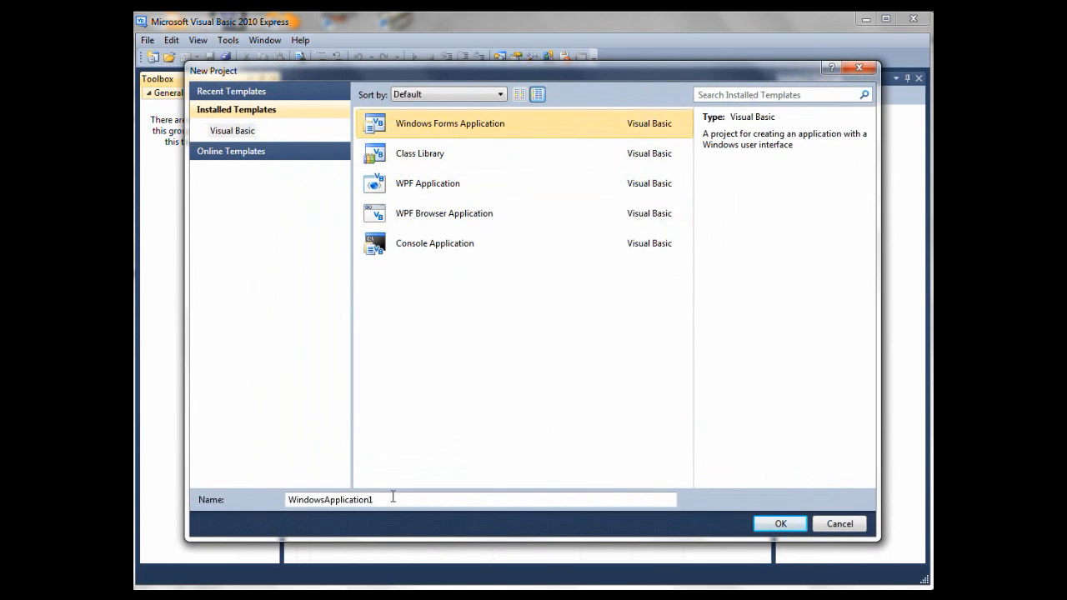
double_click(330, 499)
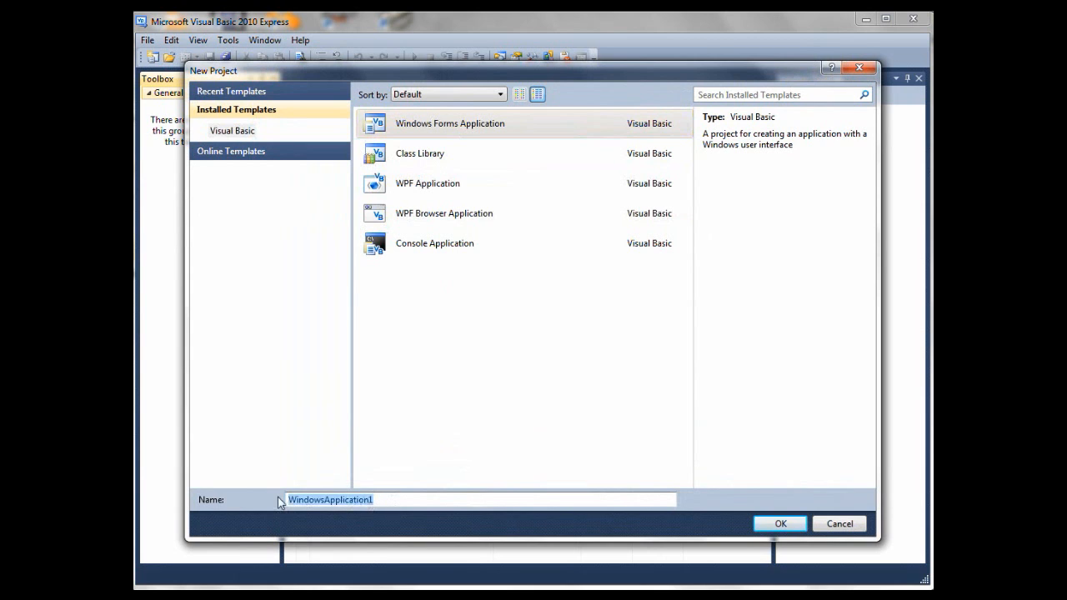
type("Vari")
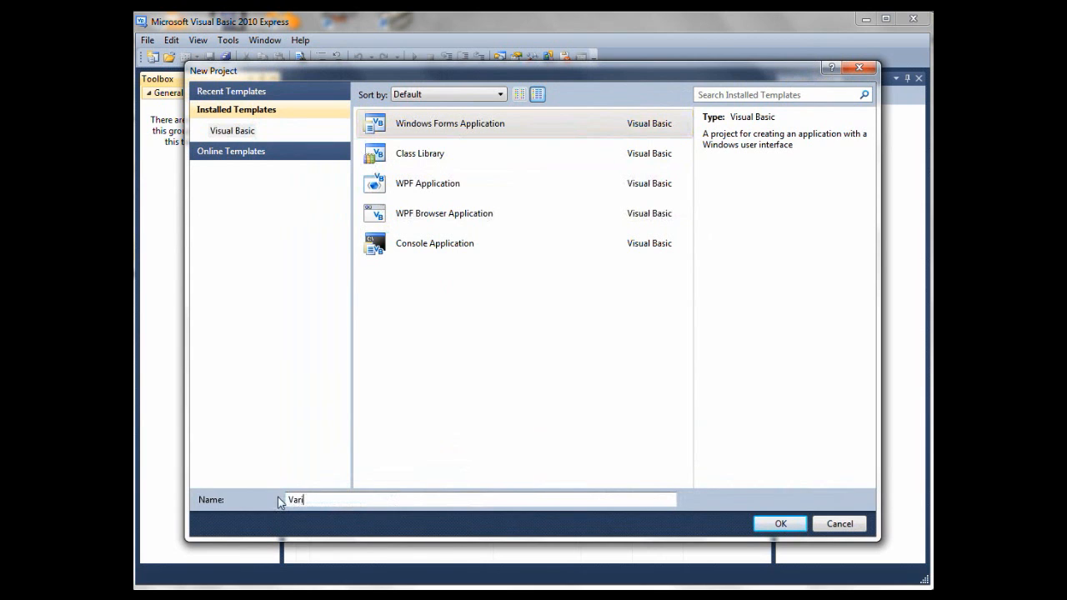
left_click(780, 524)
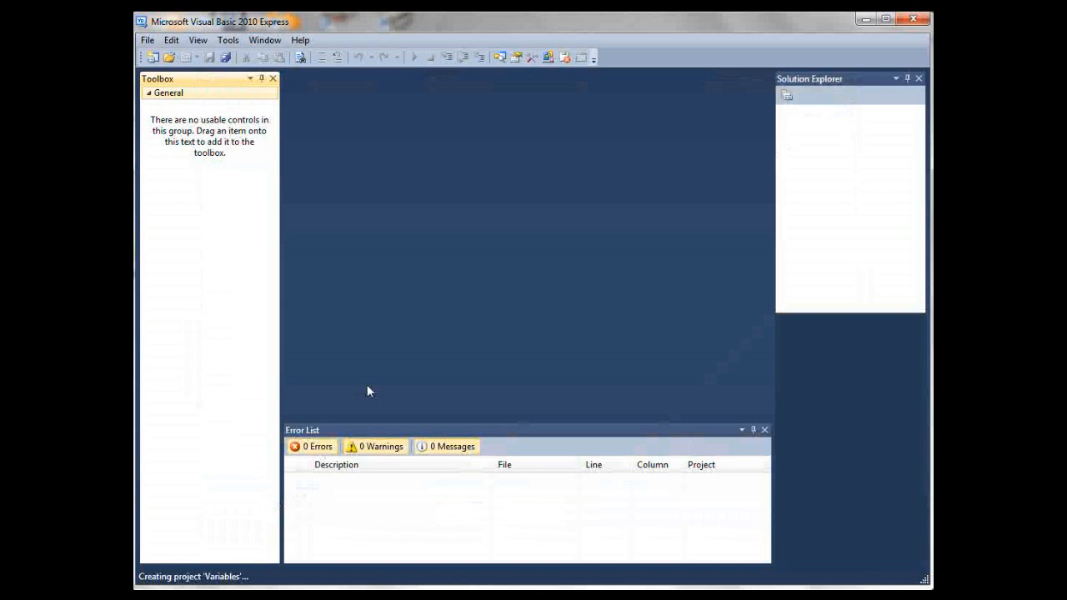
mouse_move(387, 317)
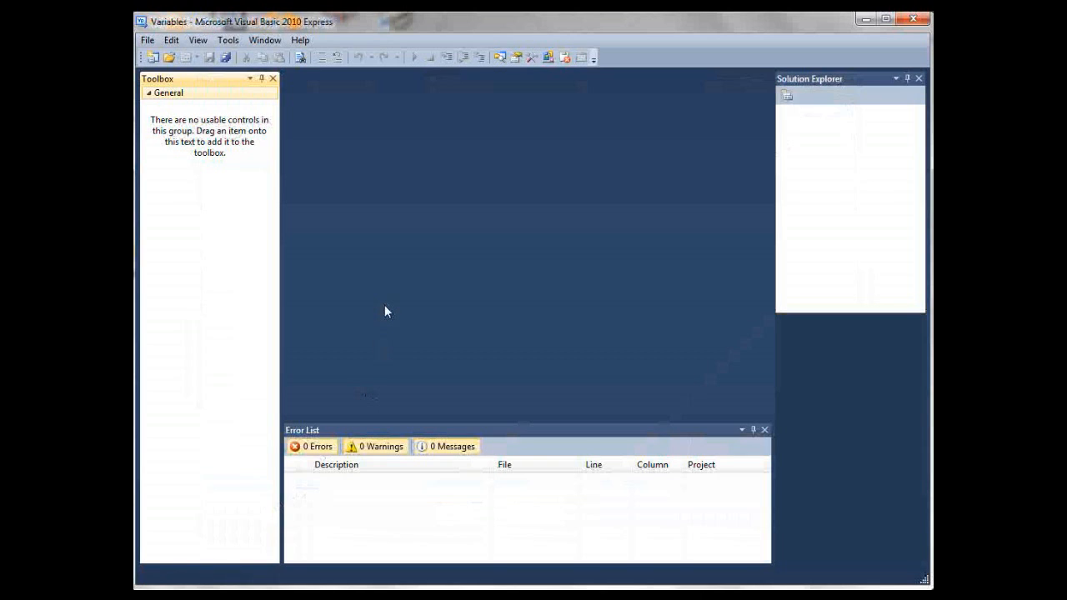
mouse_move(382, 320)
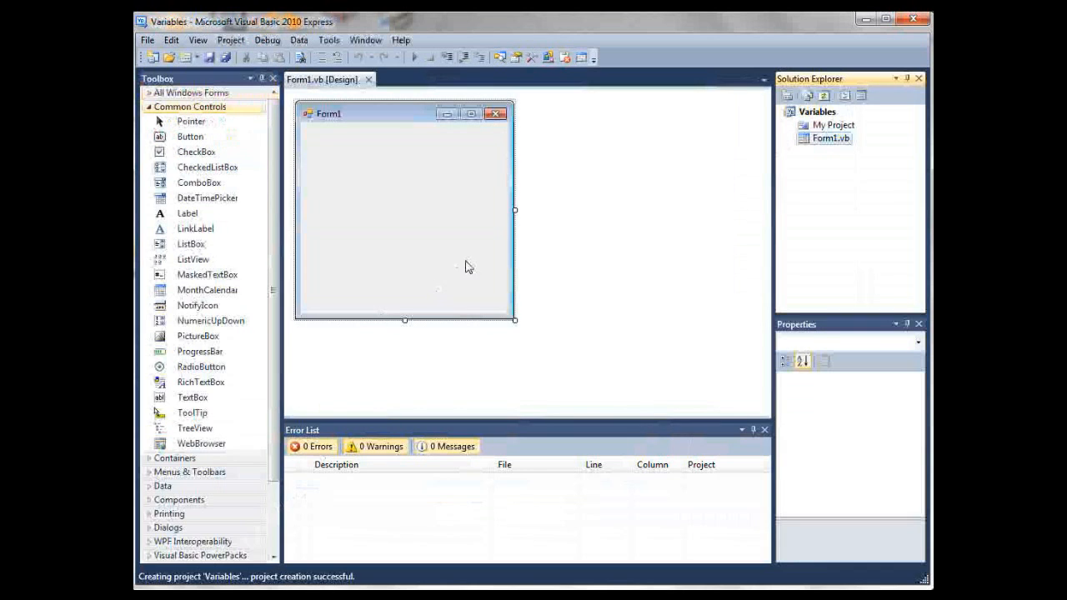
- Shrink Form1, then place Button1 near its top and widen it across the form
left_click(824, 138)
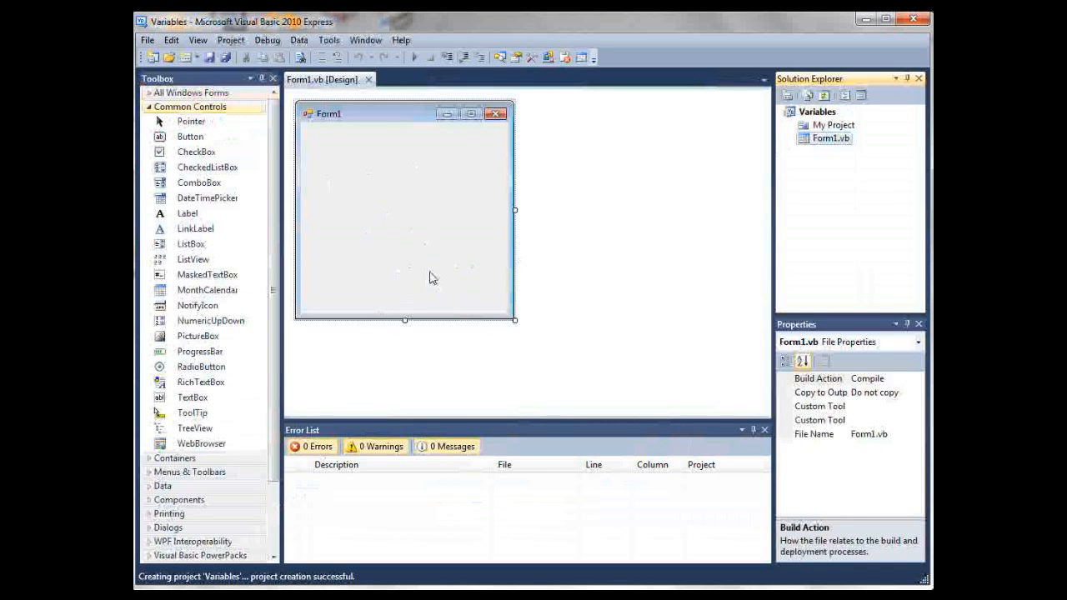
mouse_move(442, 223)
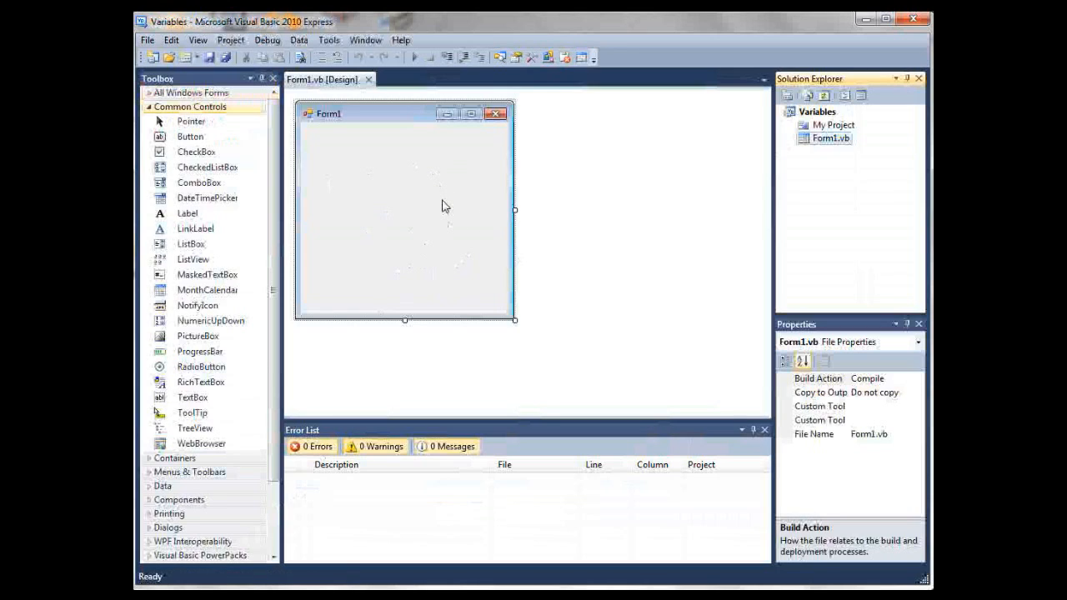
mouse_move(516, 328)
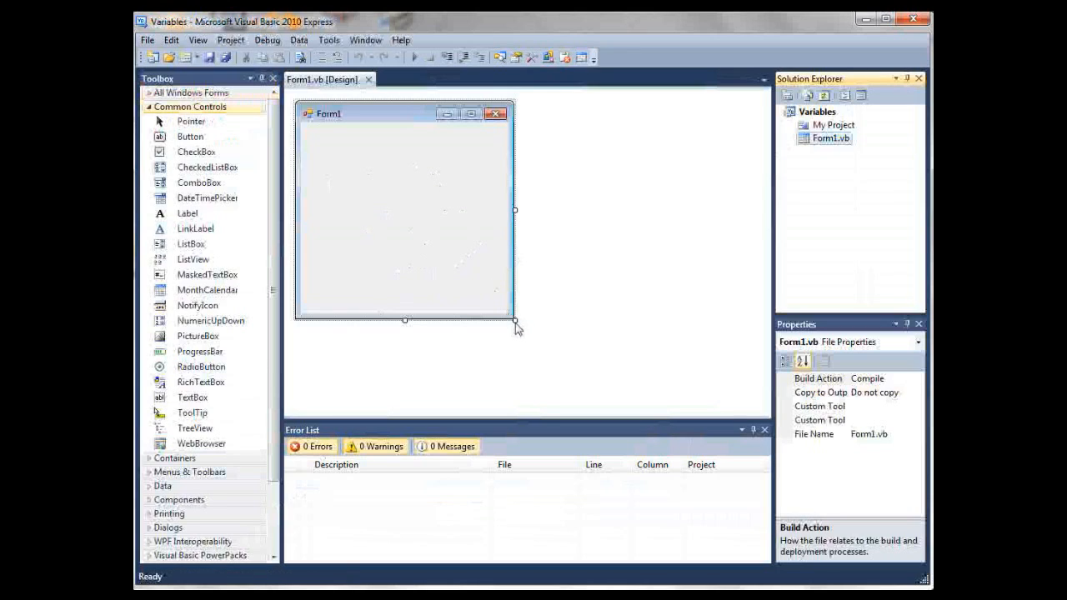
left_click_drag(516, 321, 525, 224)
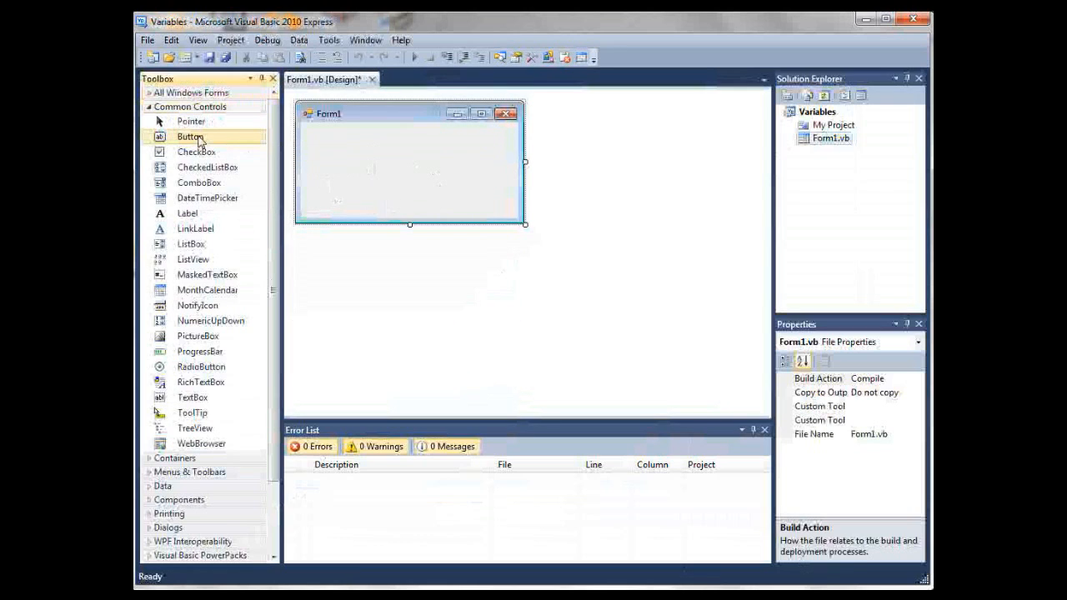
left_click_drag(189, 136, 429, 165)
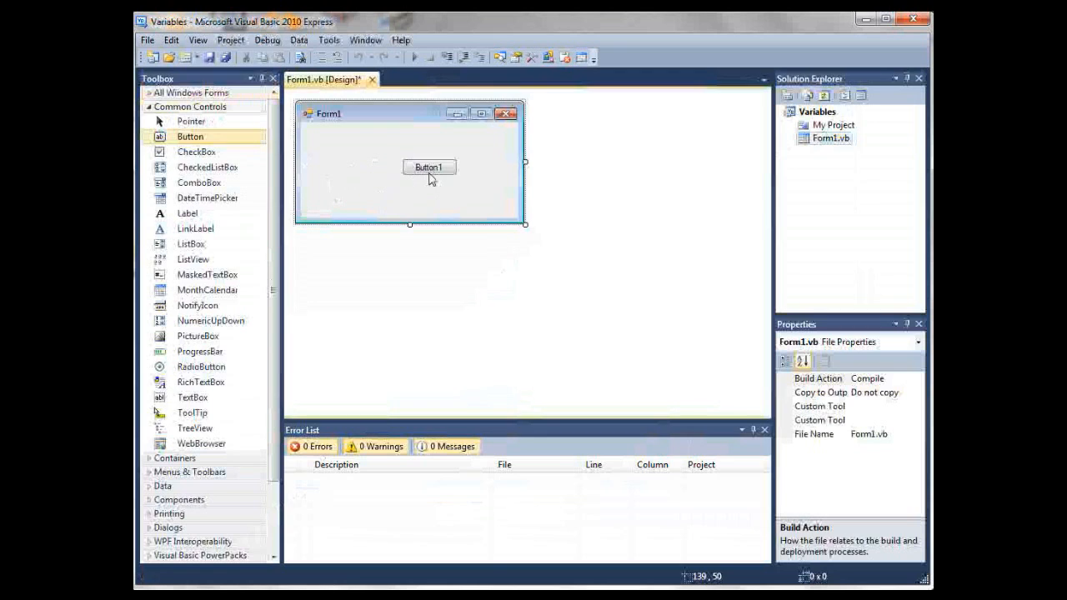
left_click_drag(429, 166, 371, 148)
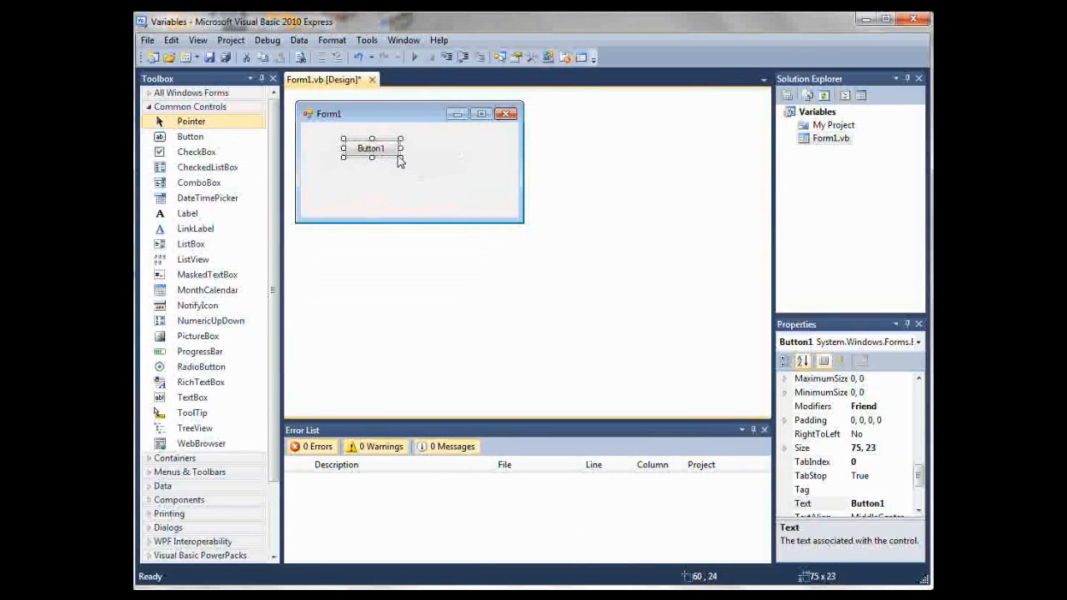
left_click_drag(400, 160, 494, 162)
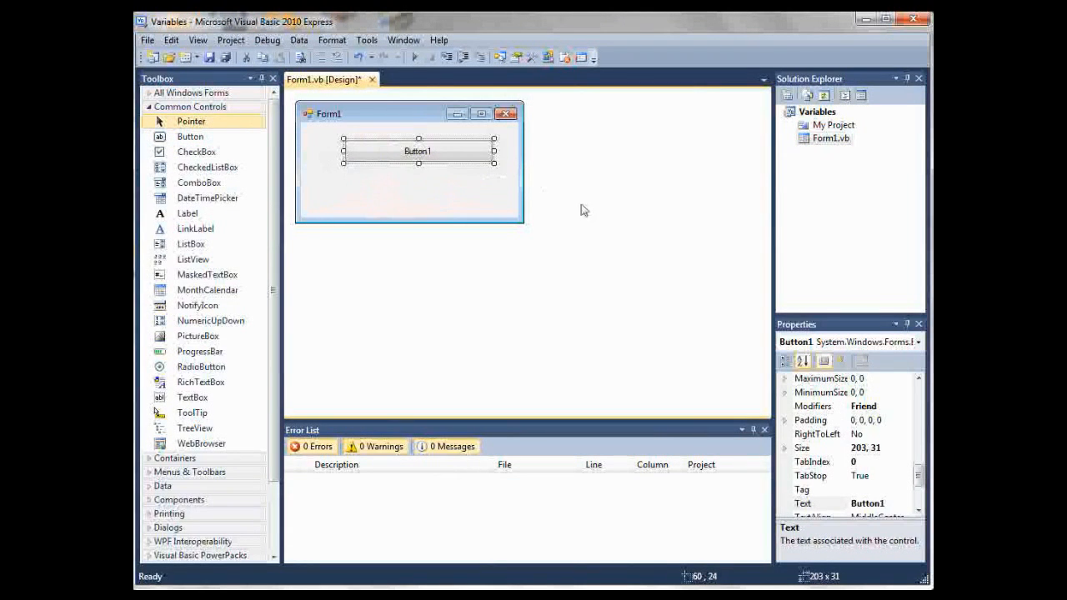
- Set the button's Text to 'My Variable' and its (Name) to btnMyVar
left_click(803, 503)
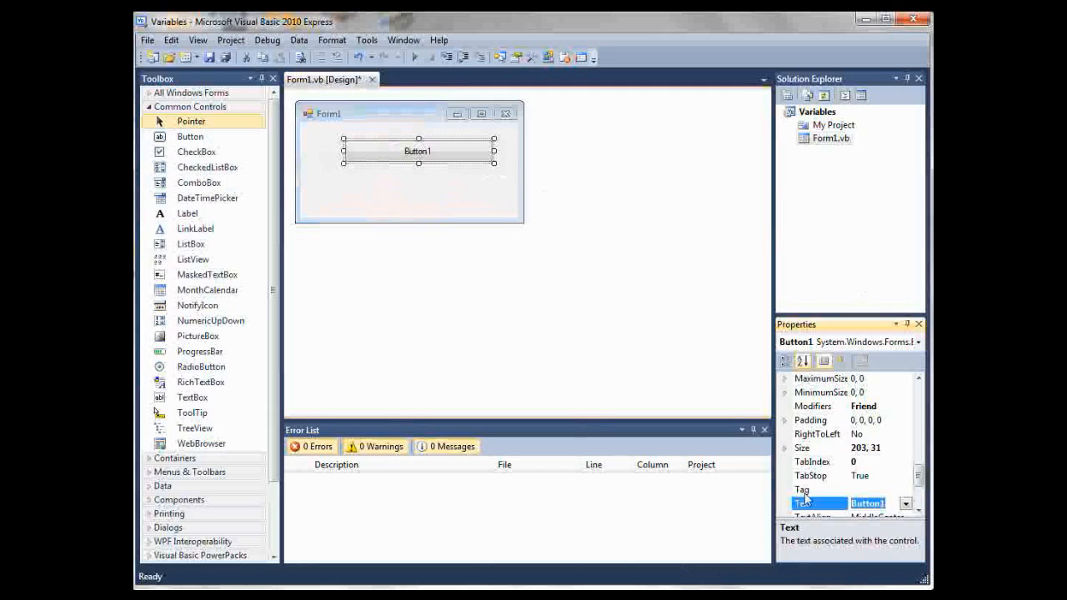
type("My V")
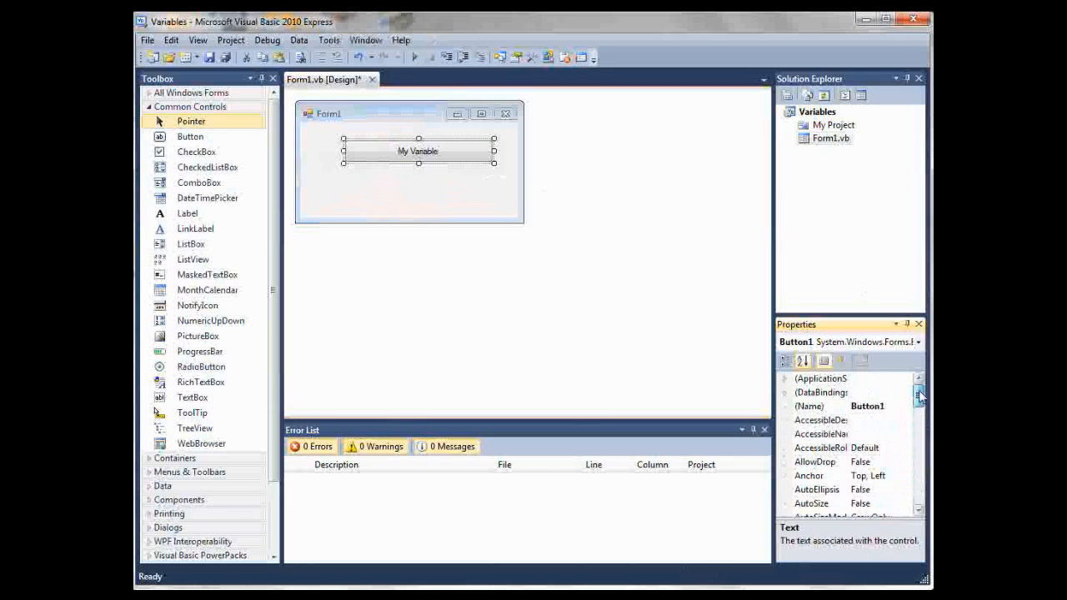
left_click(810, 406)
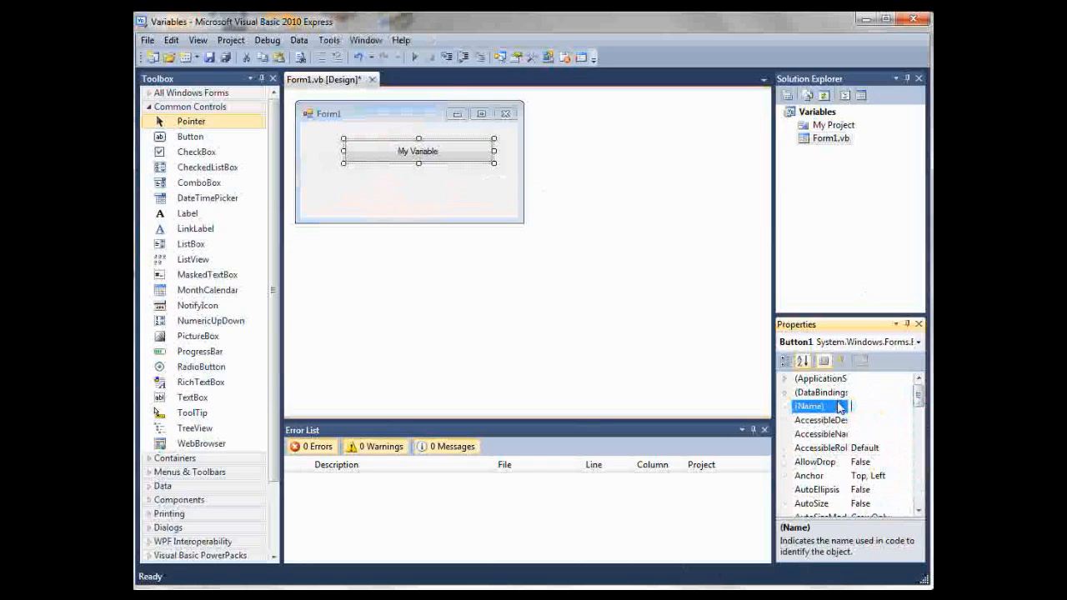
type("btnMyVar")
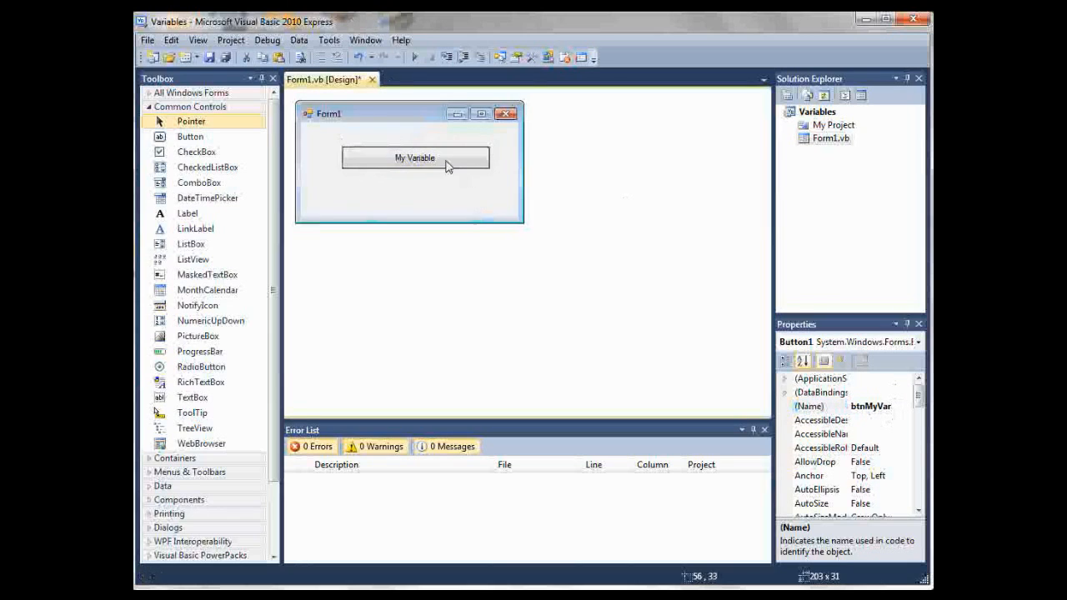
left_click(415, 169)
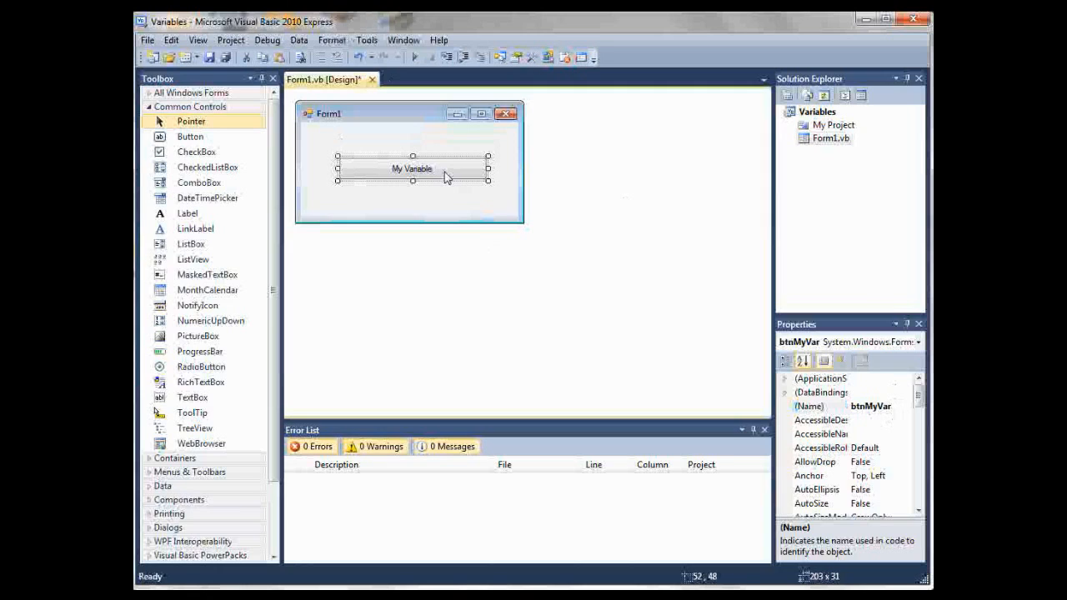
double_click(411, 169)
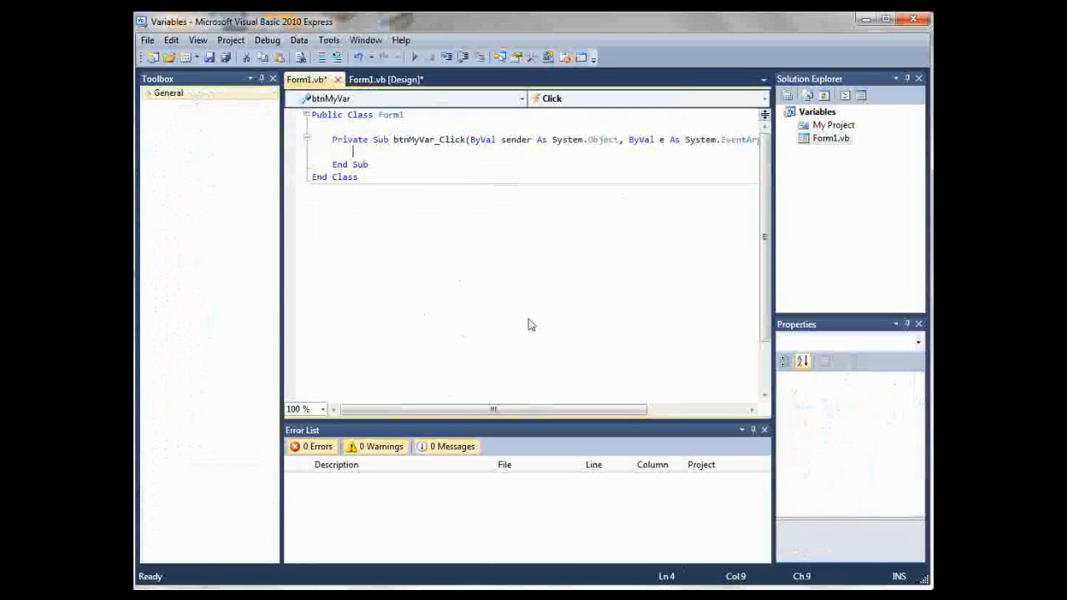
mouse_move(423, 138)
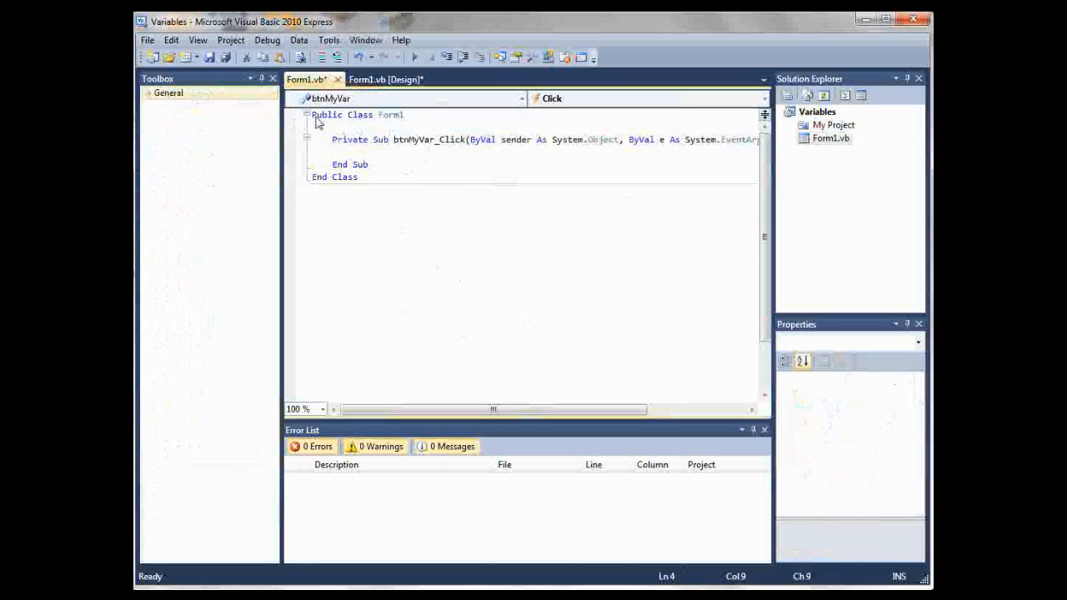
mouse_move(394, 141)
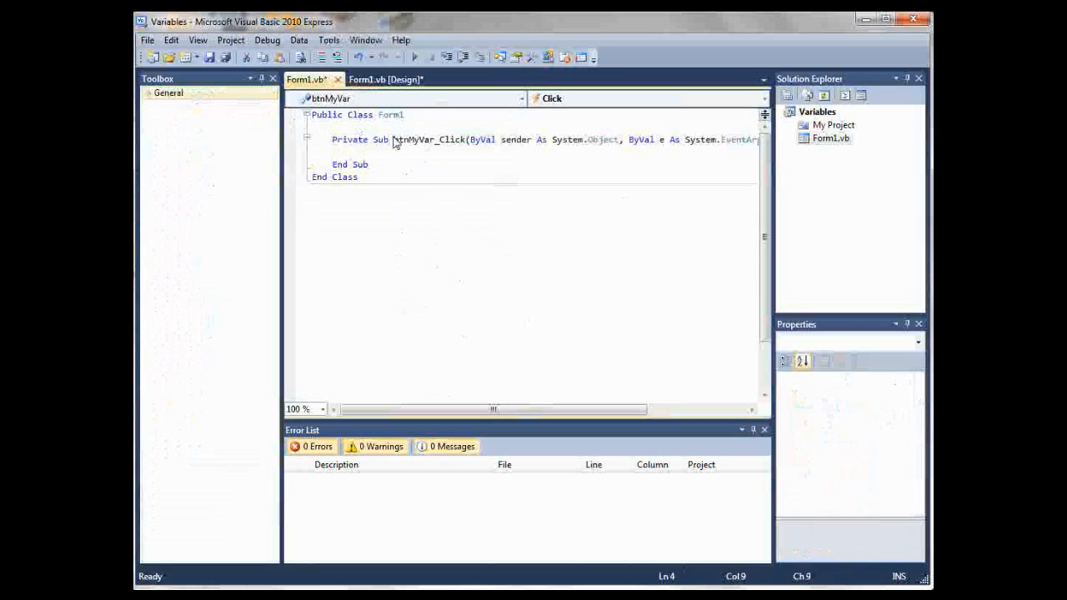
mouse_move(410, 235)
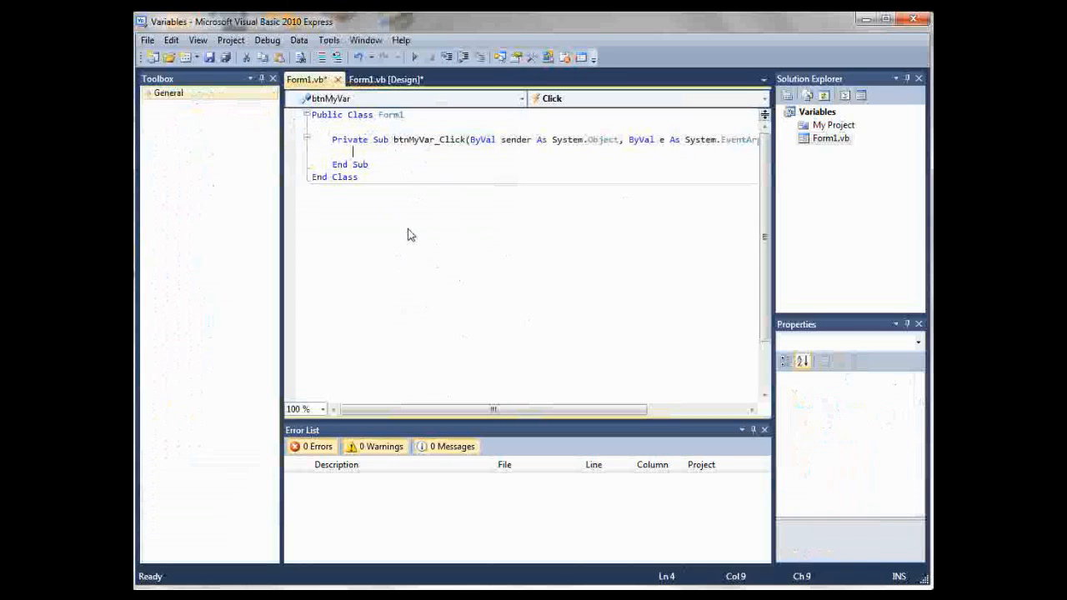
mouse_move(339, 129)
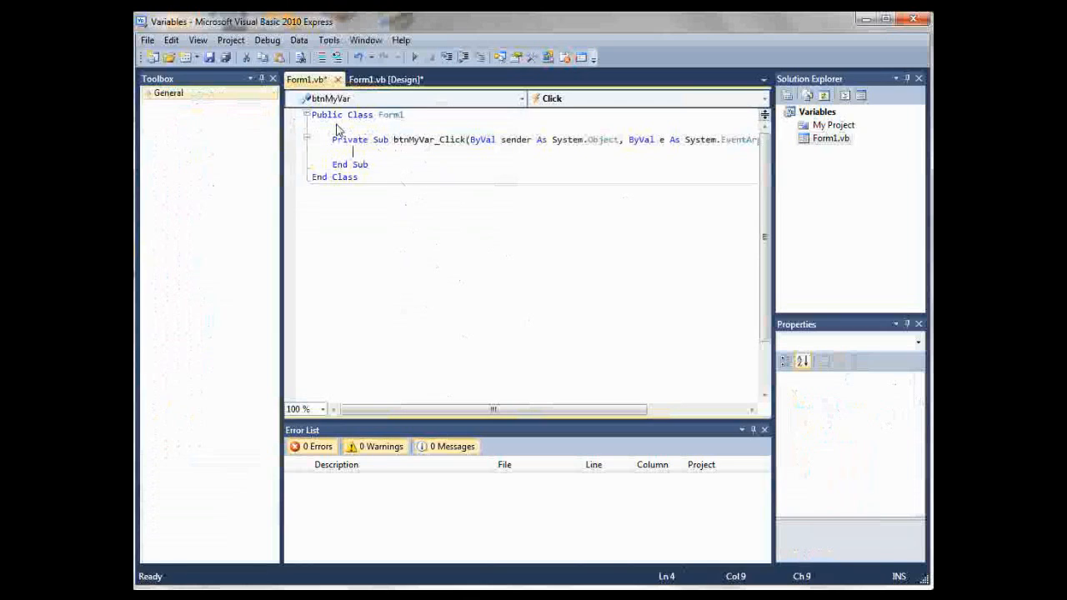
mouse_move(346, 125)
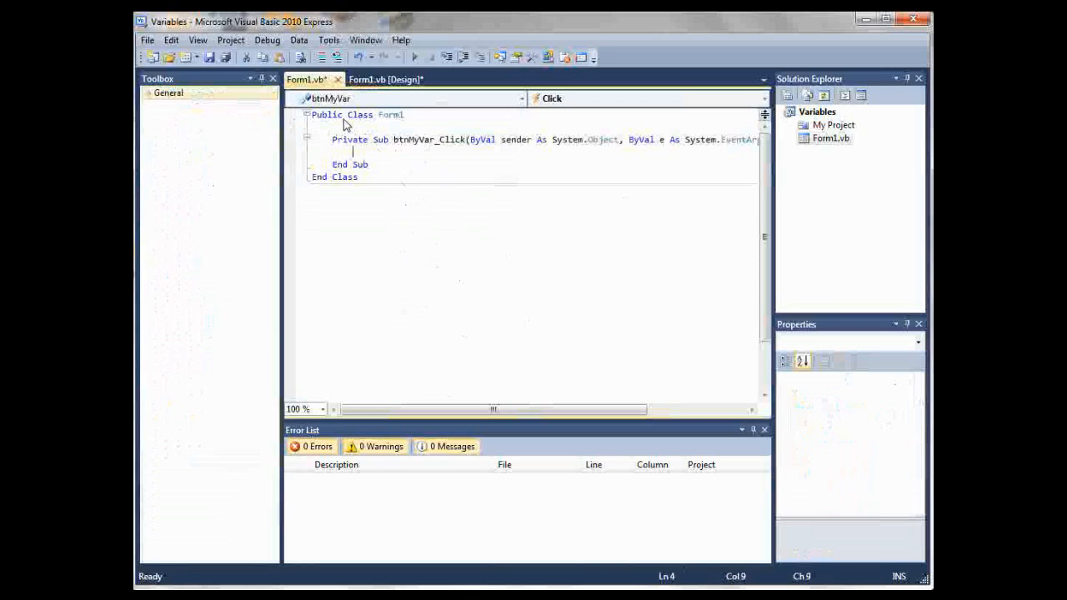
mouse_move(400, 119)
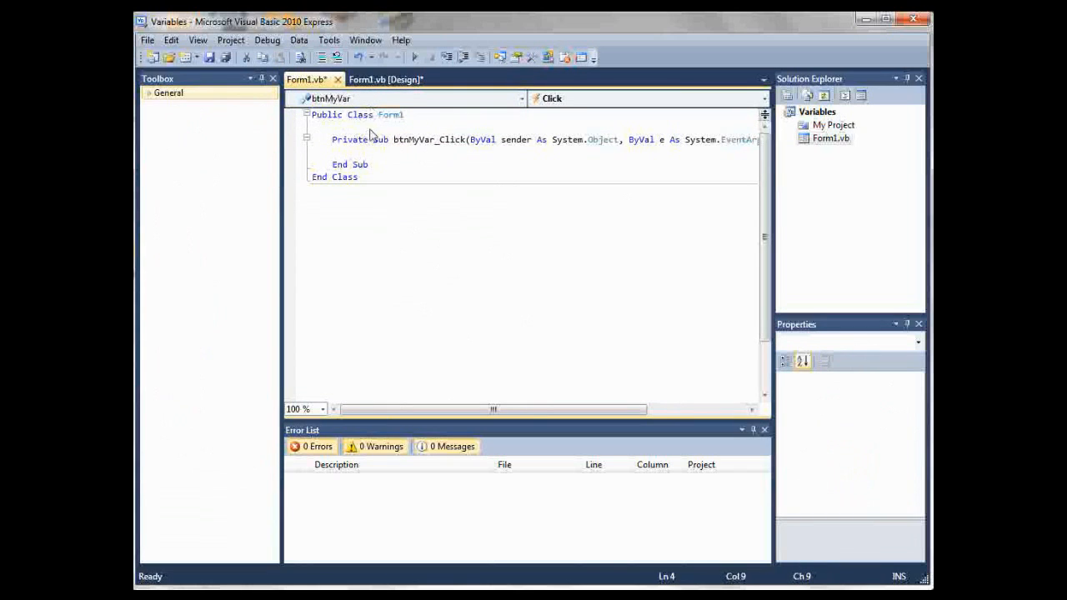
mouse_move(354, 134)
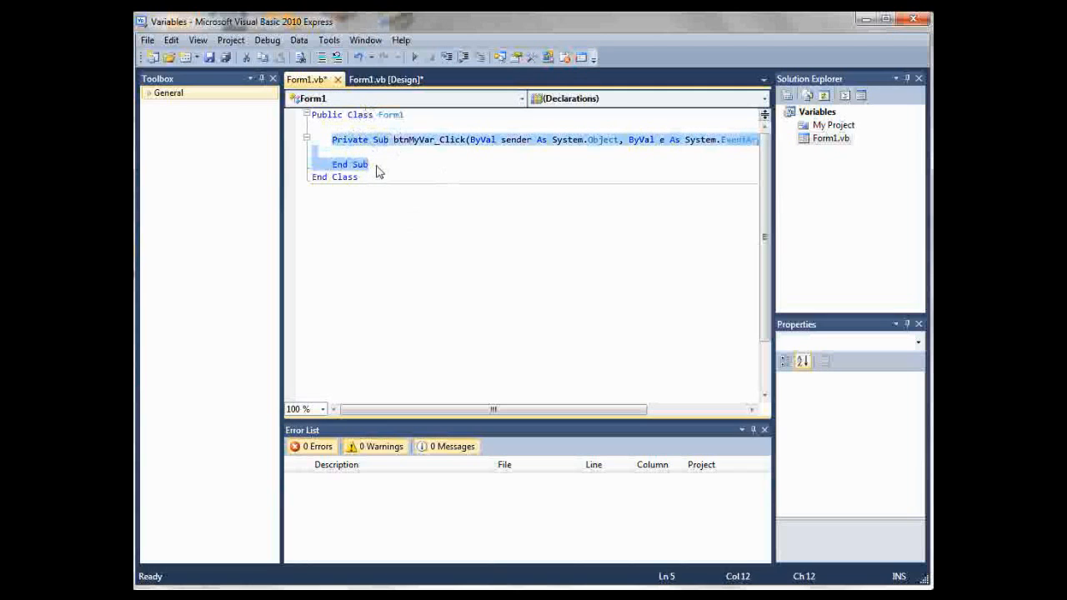
left_click(360, 152)
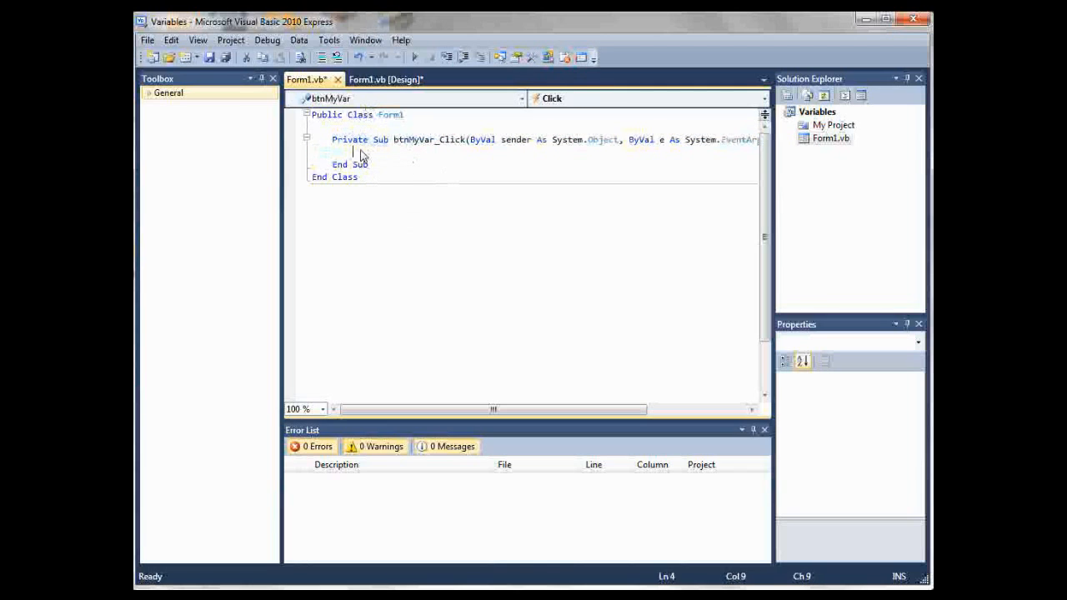
mouse_move(379, 158)
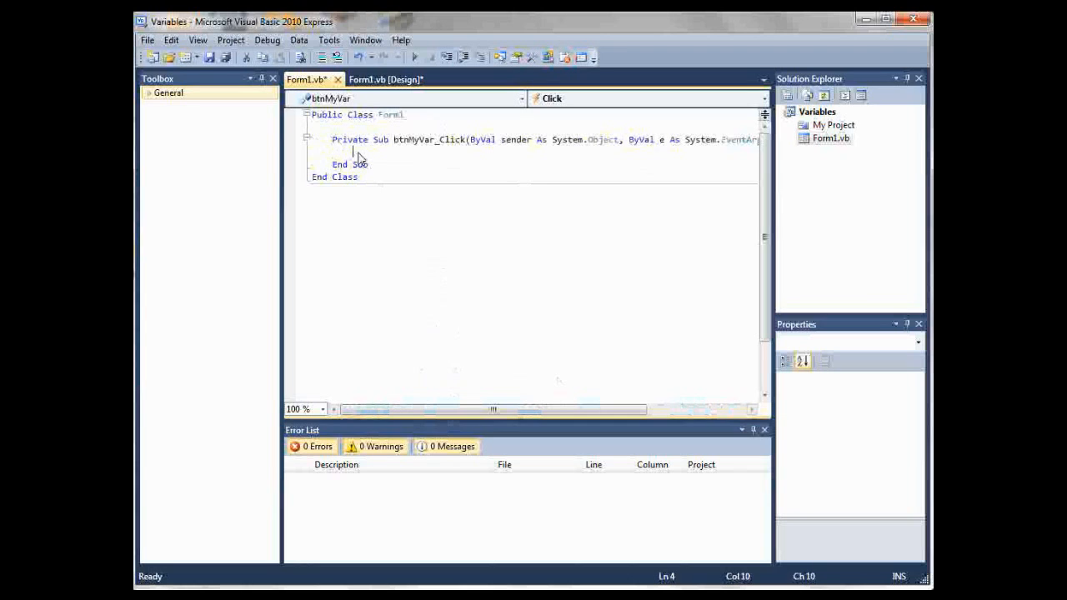
- Type 'Dim MyVar As Integer' inside the btnMyVar_Click handler
type("Dim")
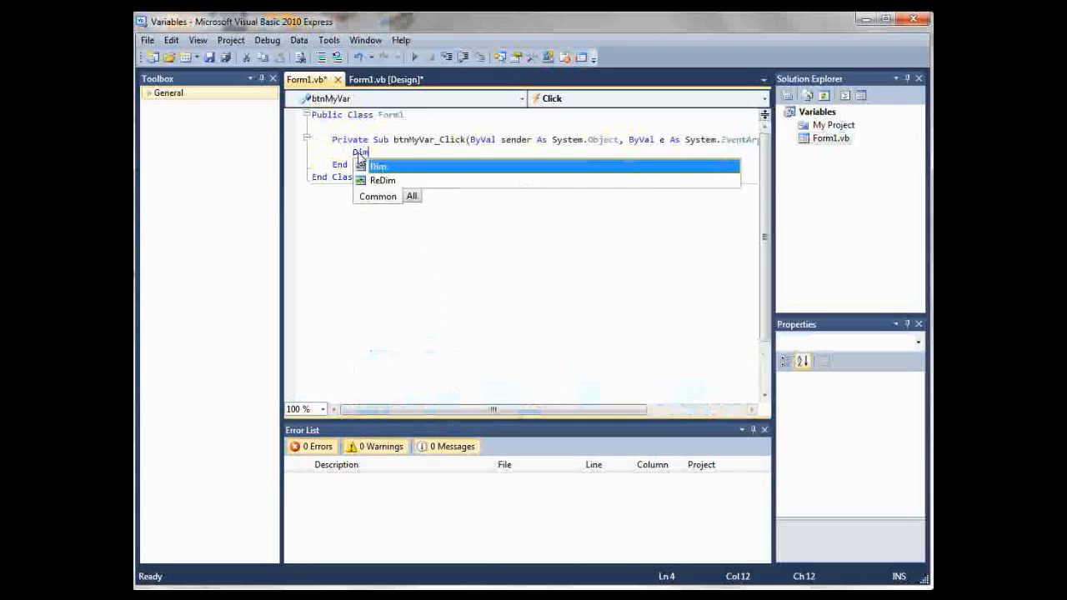
mouse_move(381, 165)
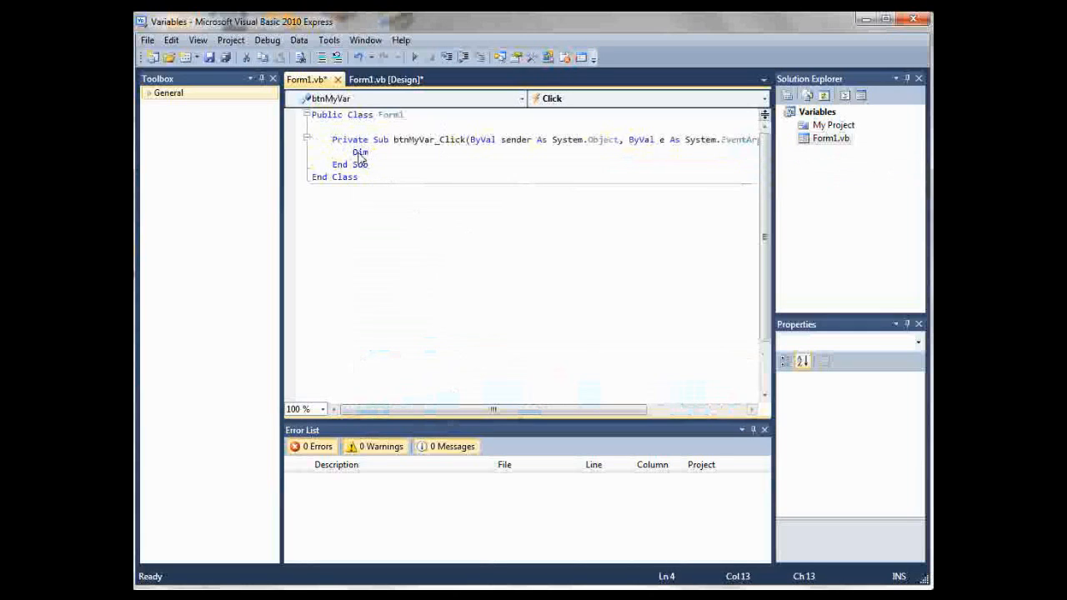
type("My")
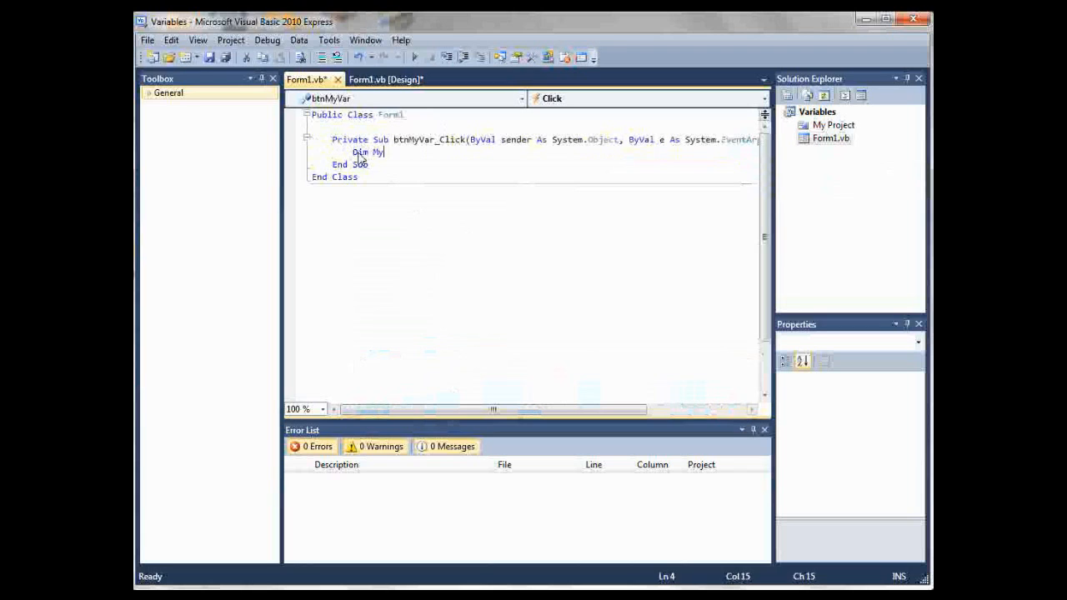
type("Var As")
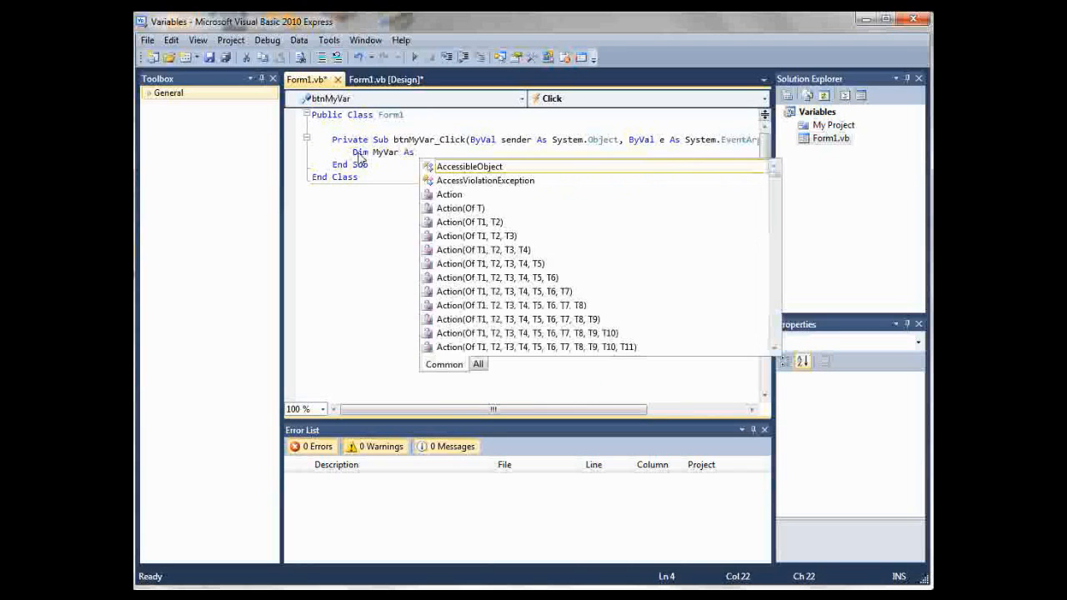
type("Inte")
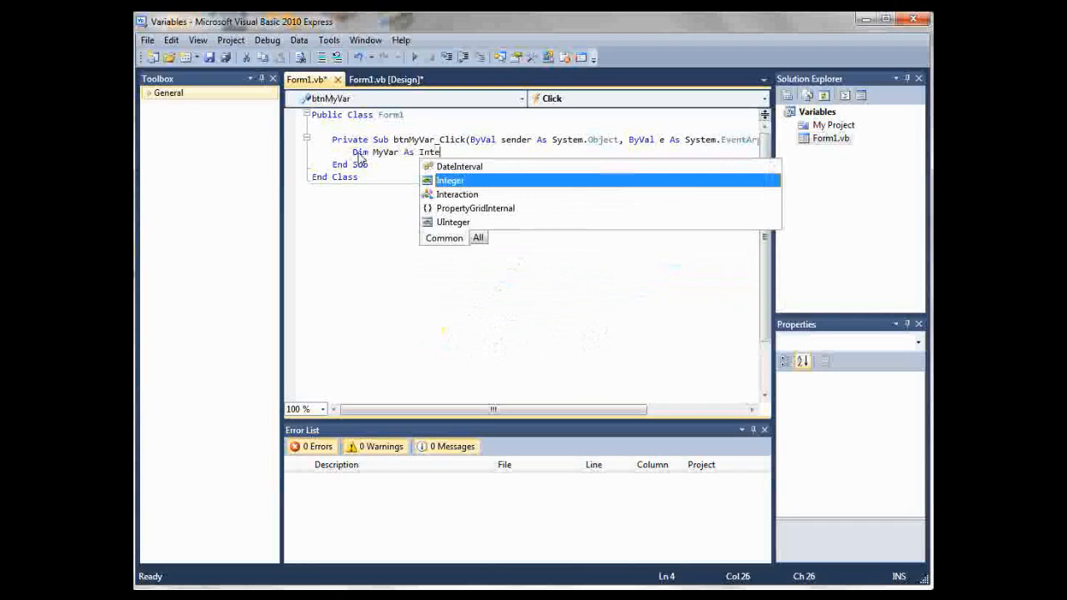
type("ger")
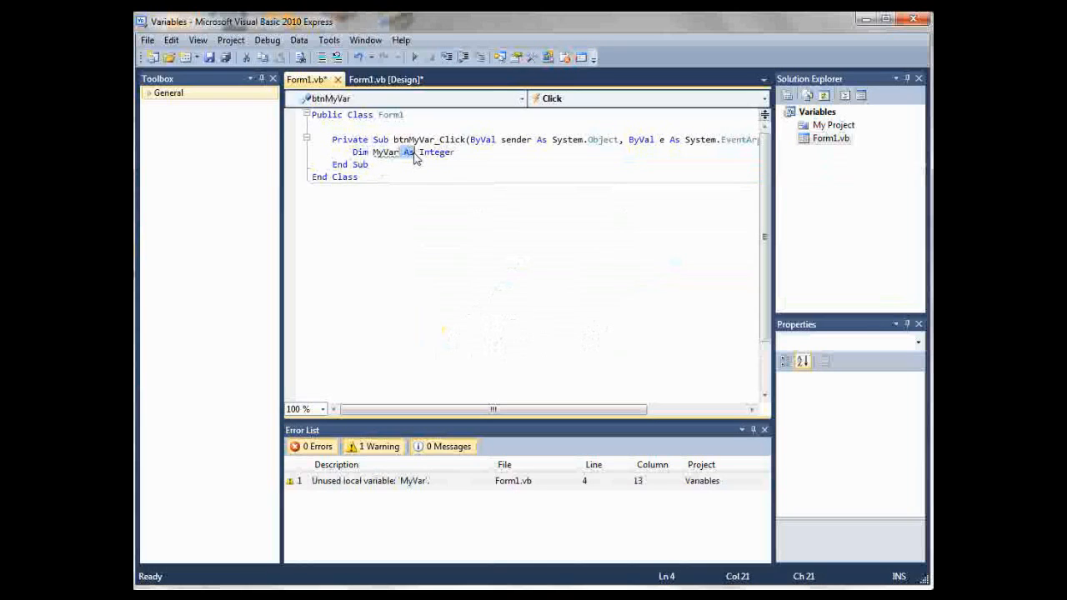
mouse_move(410, 156)
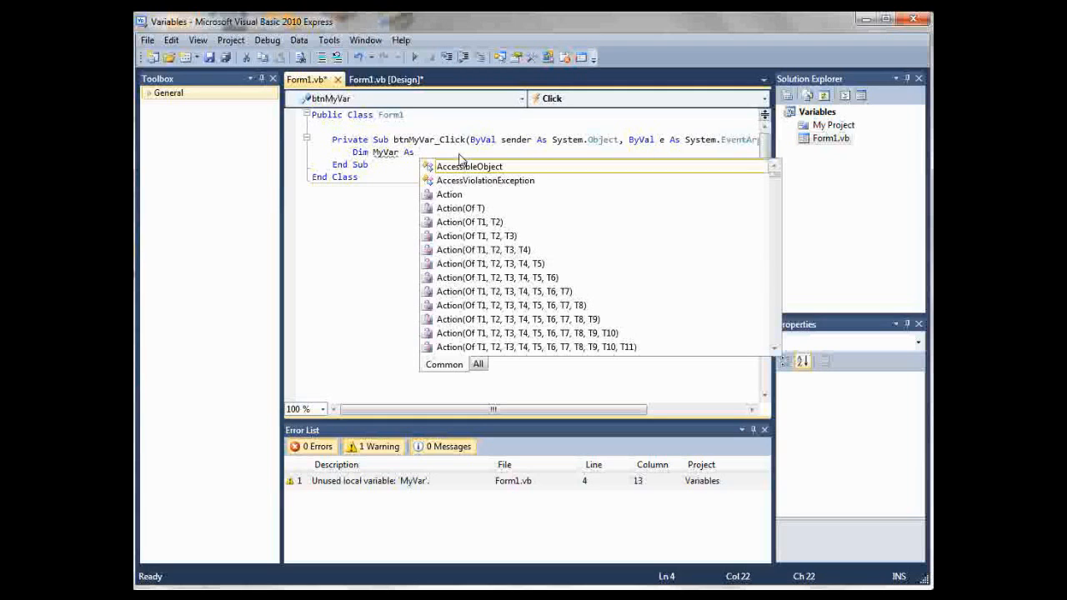
- Try Double, Single and String as MyVar's type before settling on Integer
type("Do")
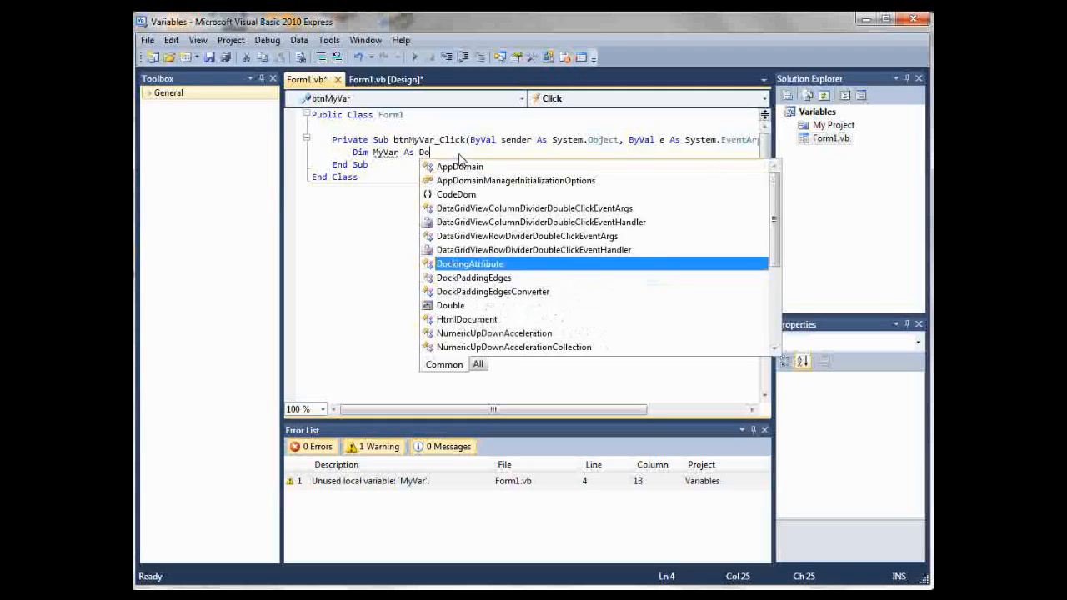
type("uble")
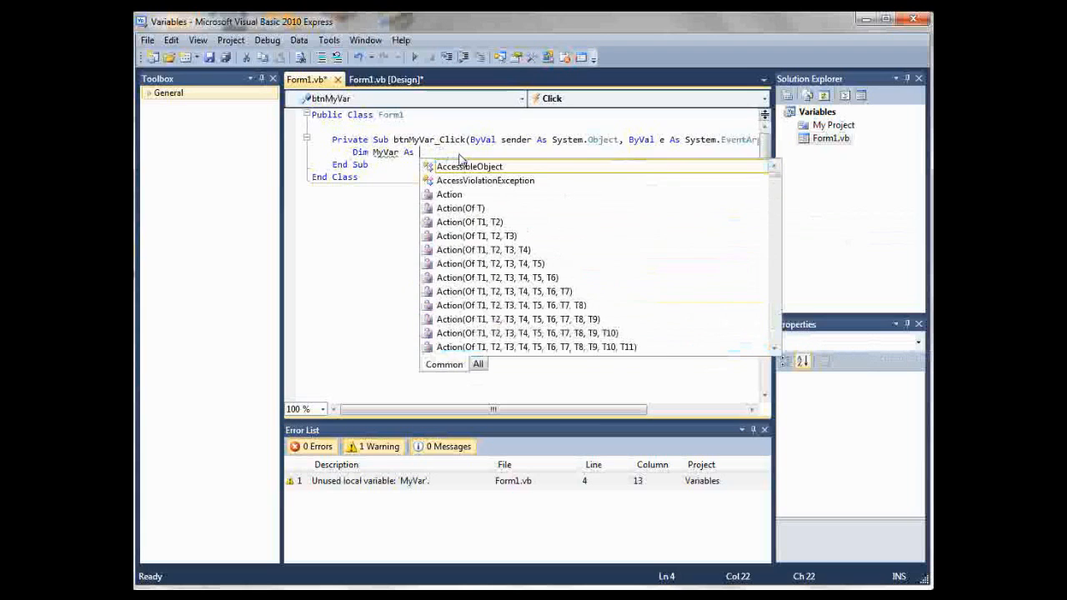
type("Single")
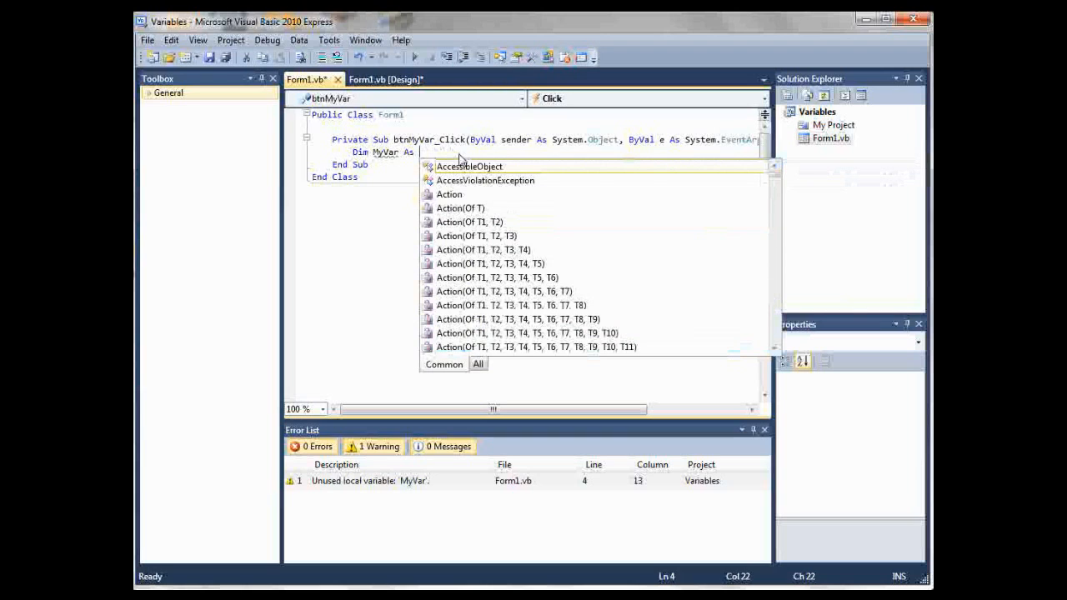
type("String")
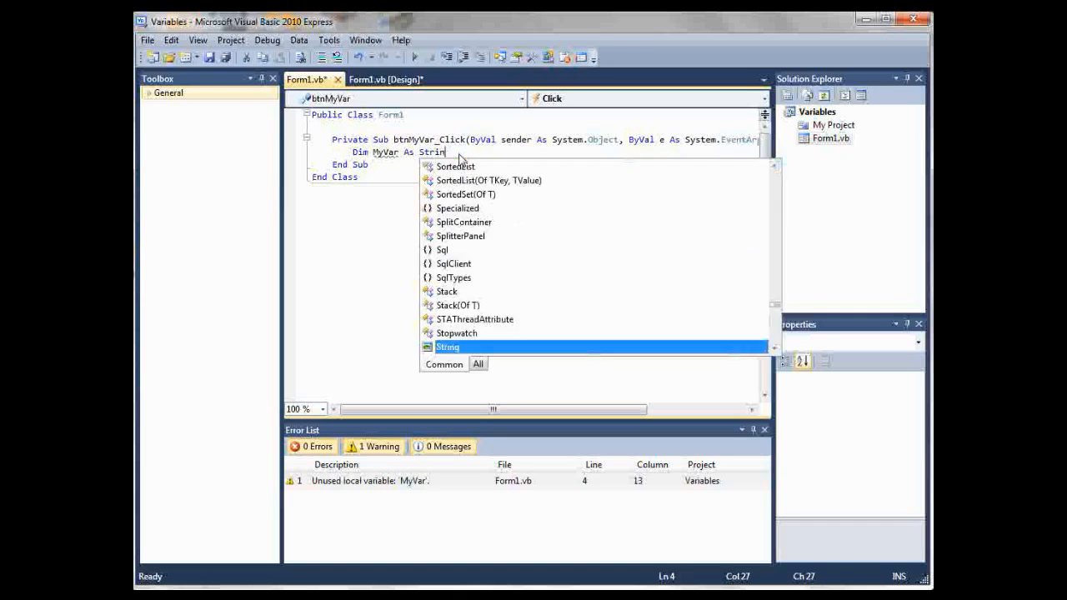
type("In")
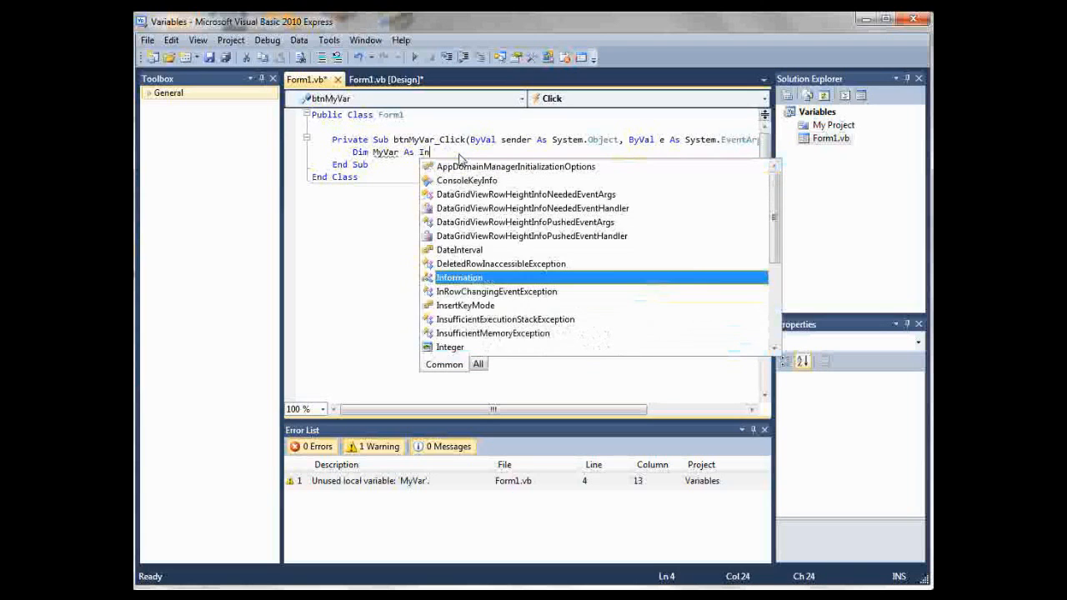
type("teger")
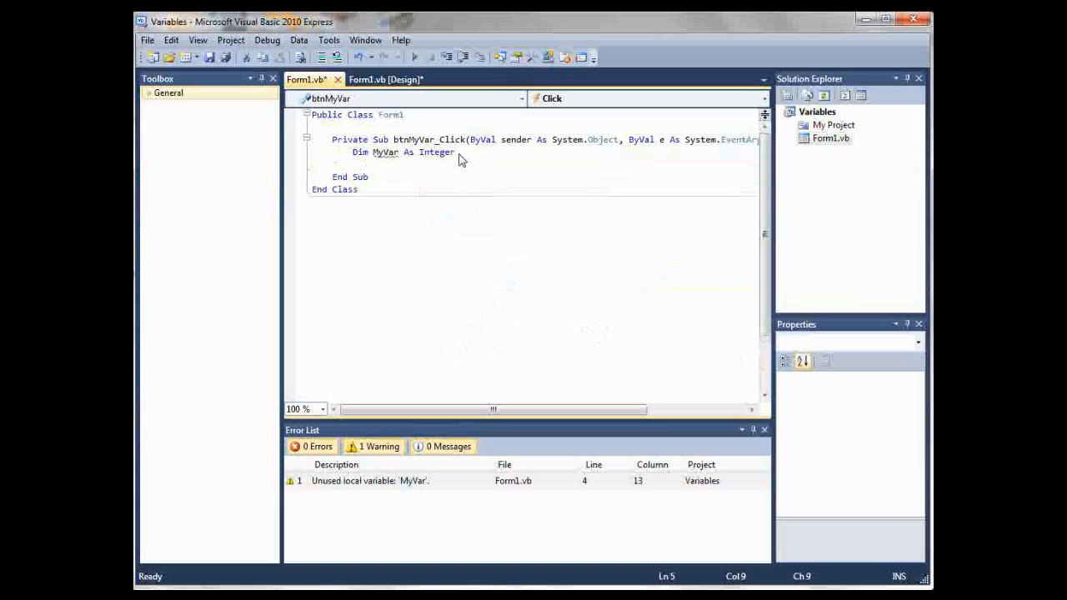
- Add the line 'MyVar = 64' and begin a MessageBox line below it
type("MyVar = 64")
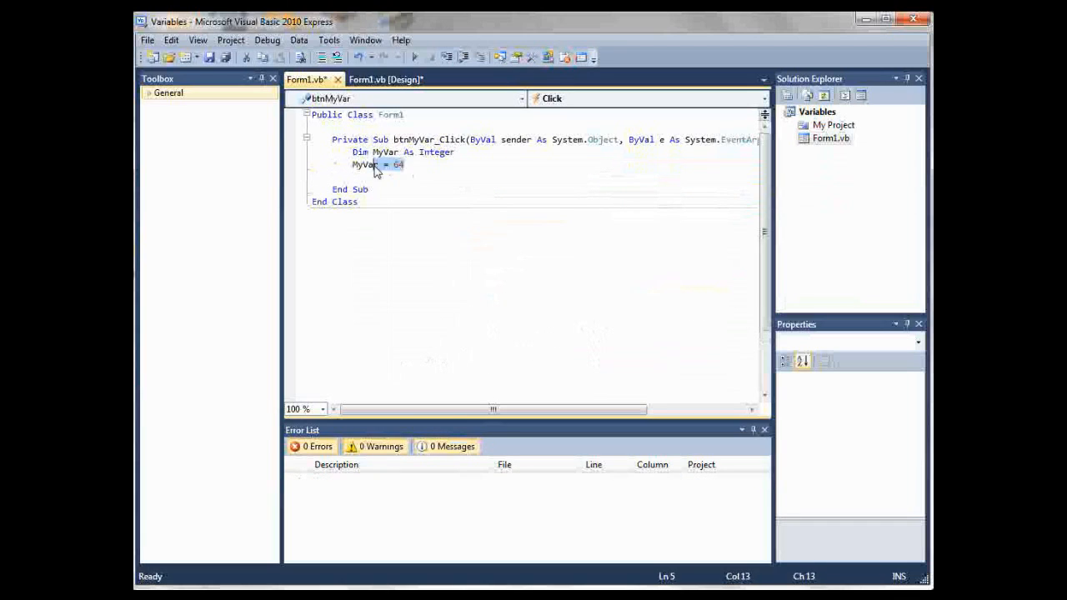
key("Enter")
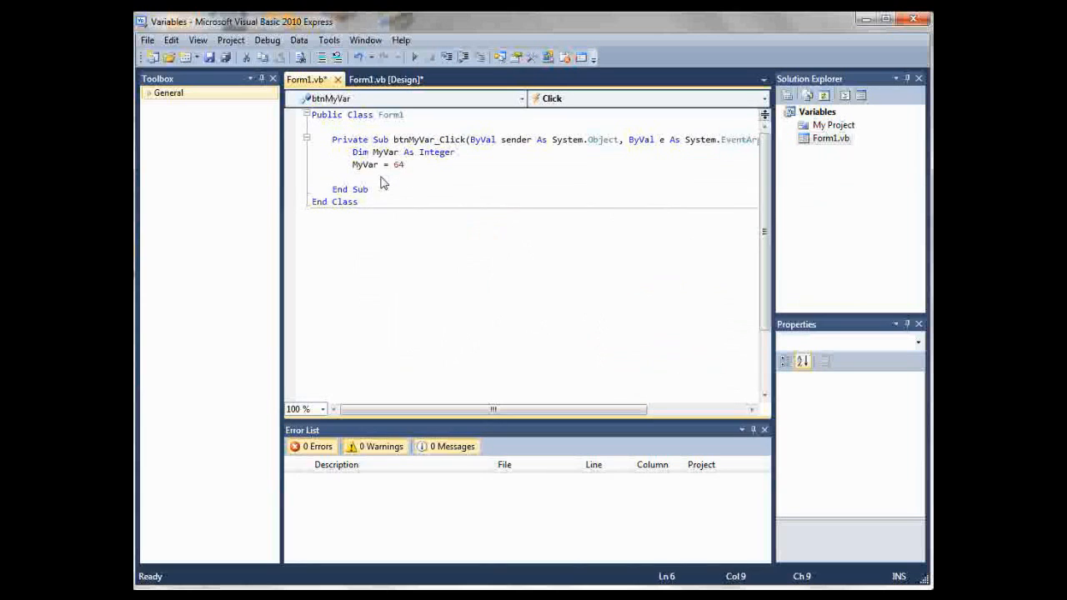
type("MessageBox.Show")
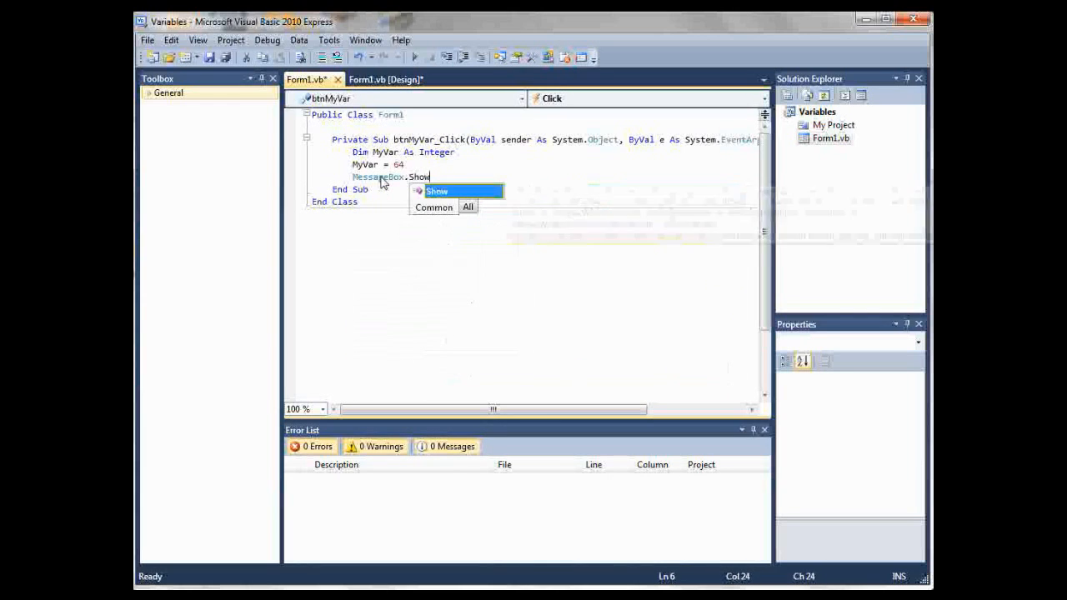
- Complete the line as MessageBox.Show(MyVar, "My Variable is...")
type("()")
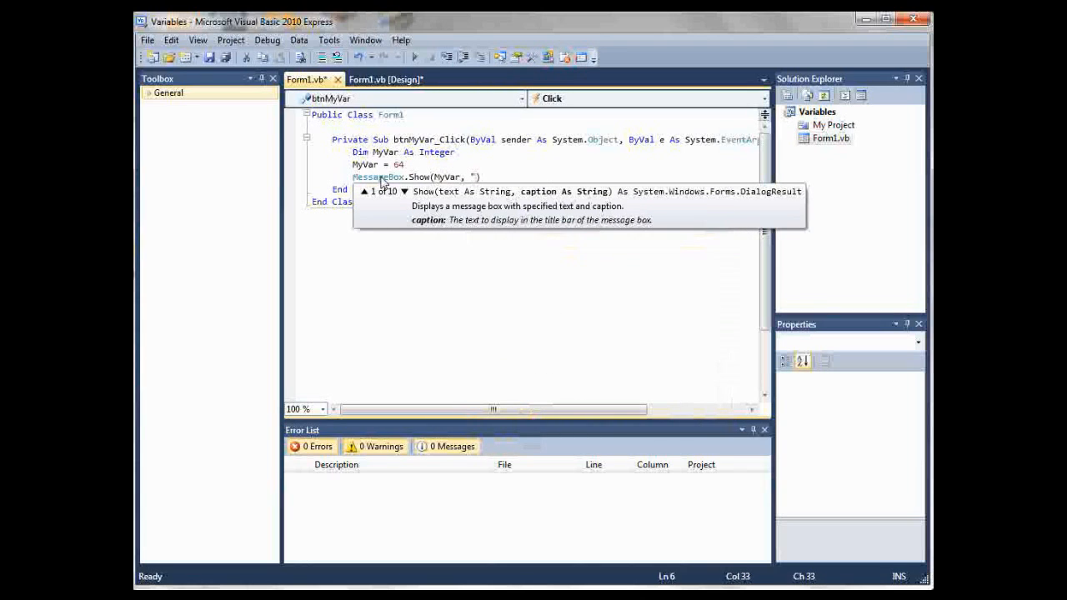
type("My")
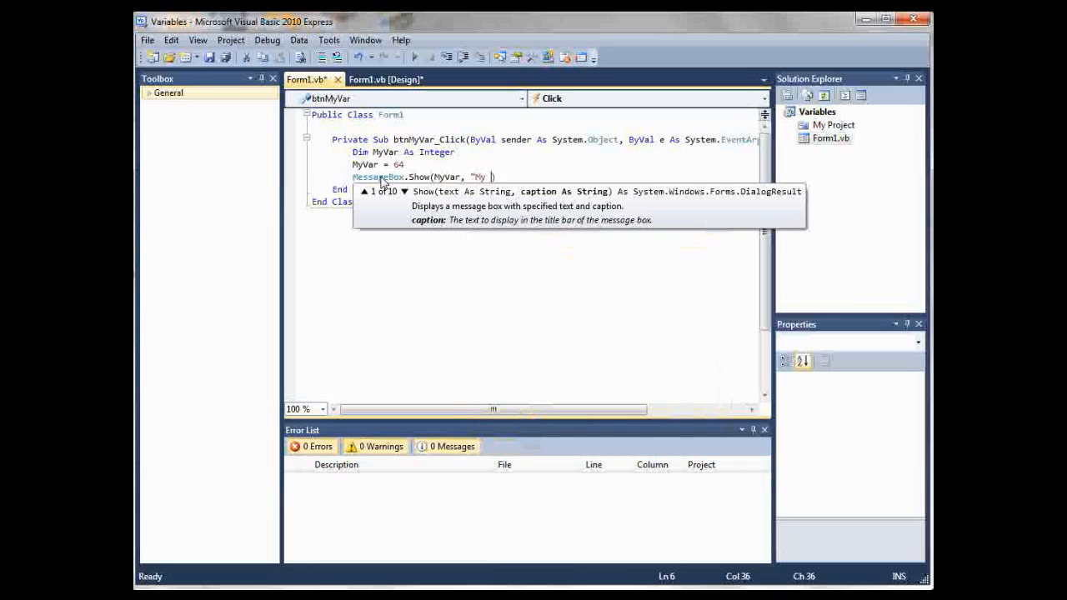
type("Variable)")
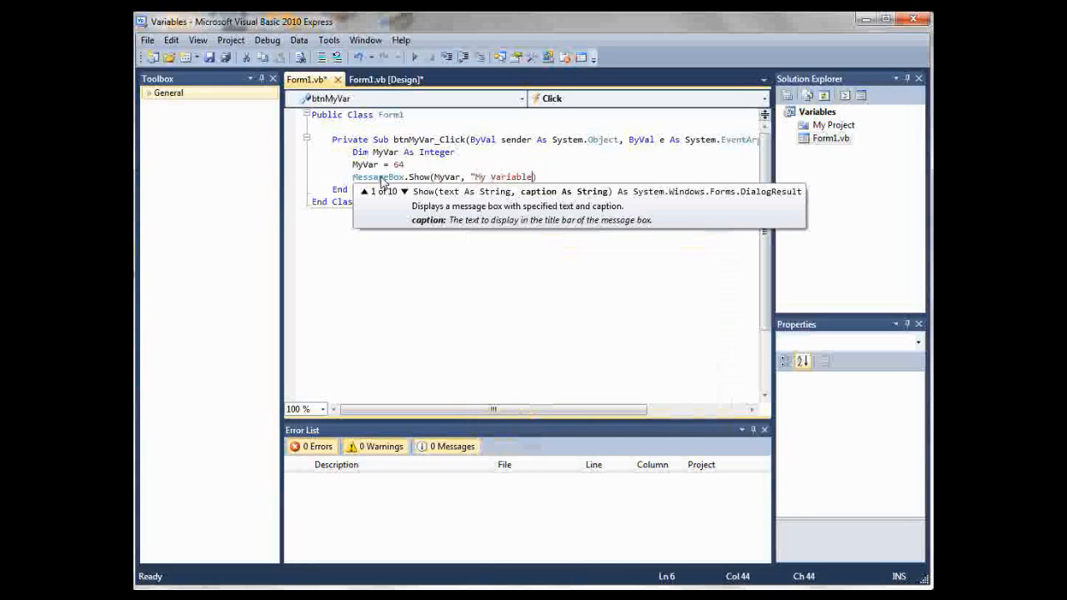
type("is...")
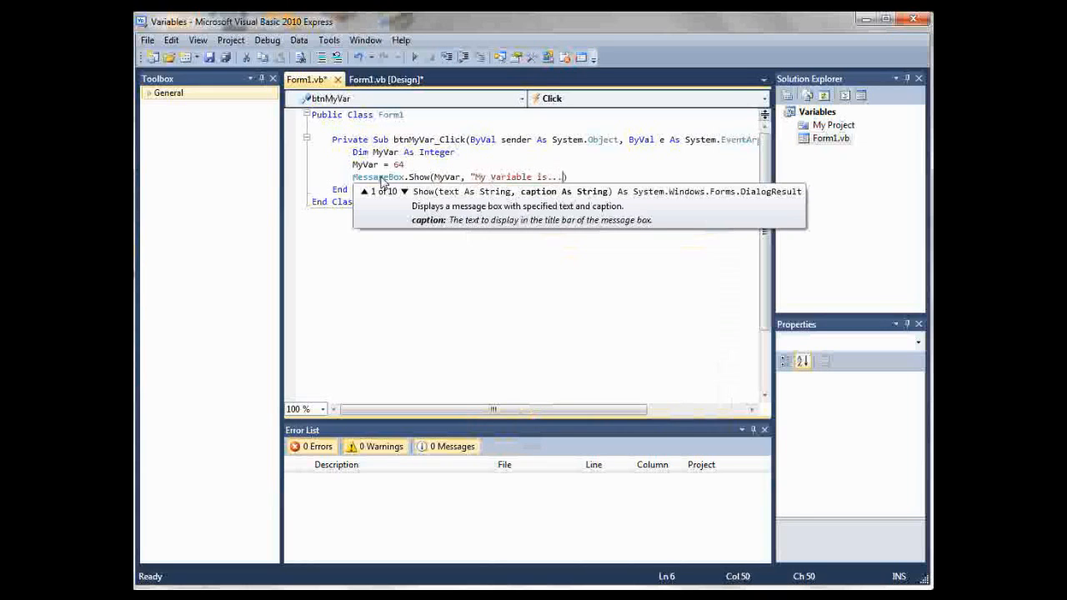
type("\"")
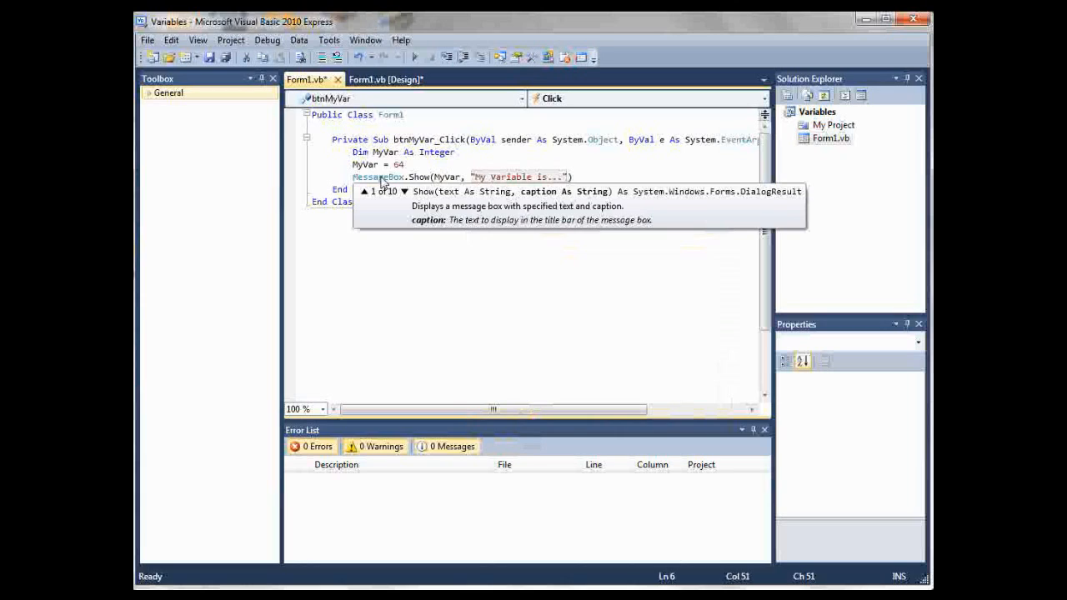
mouse_move(360, 166)
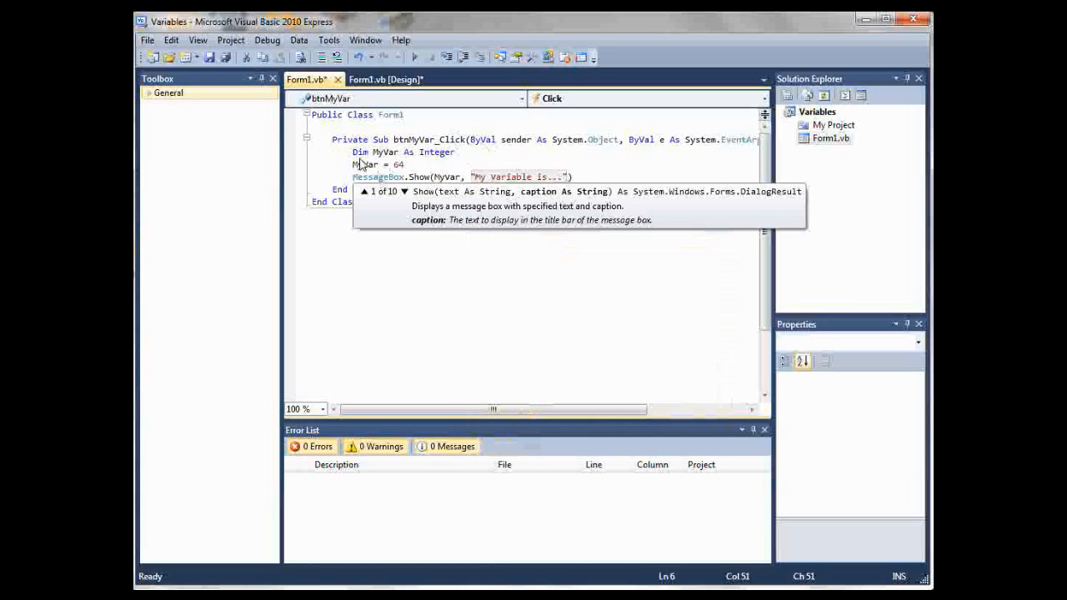
mouse_move(412, 56)
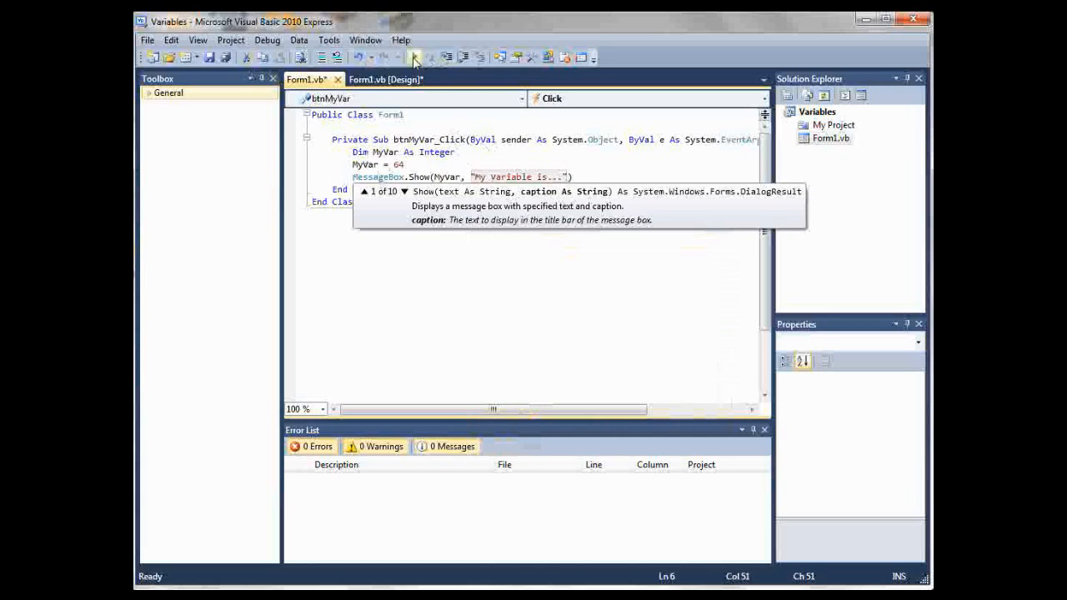
left_click(413, 56)
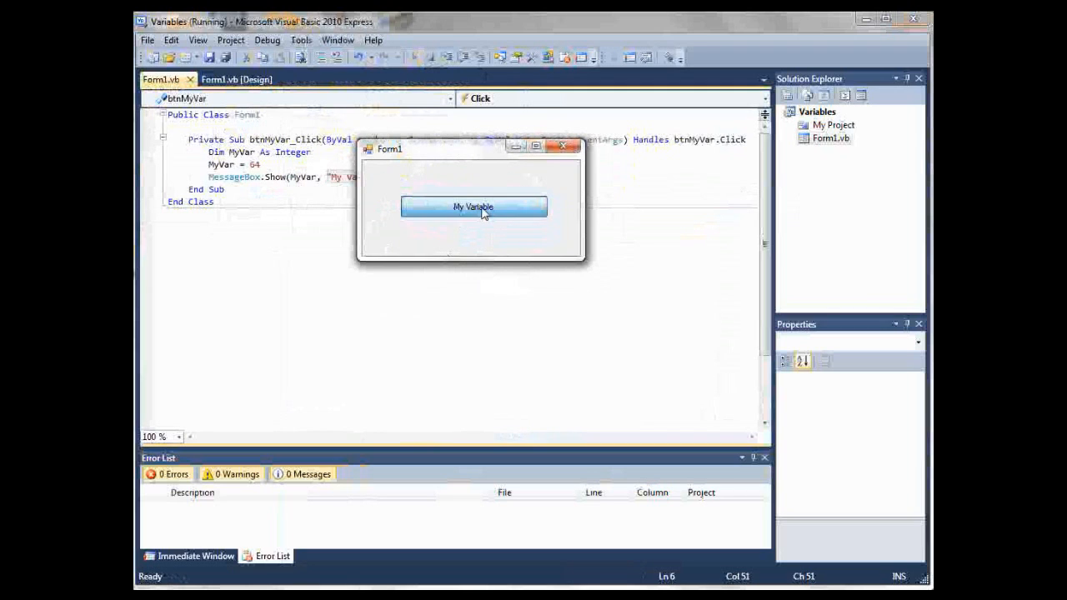
left_click(474, 206)
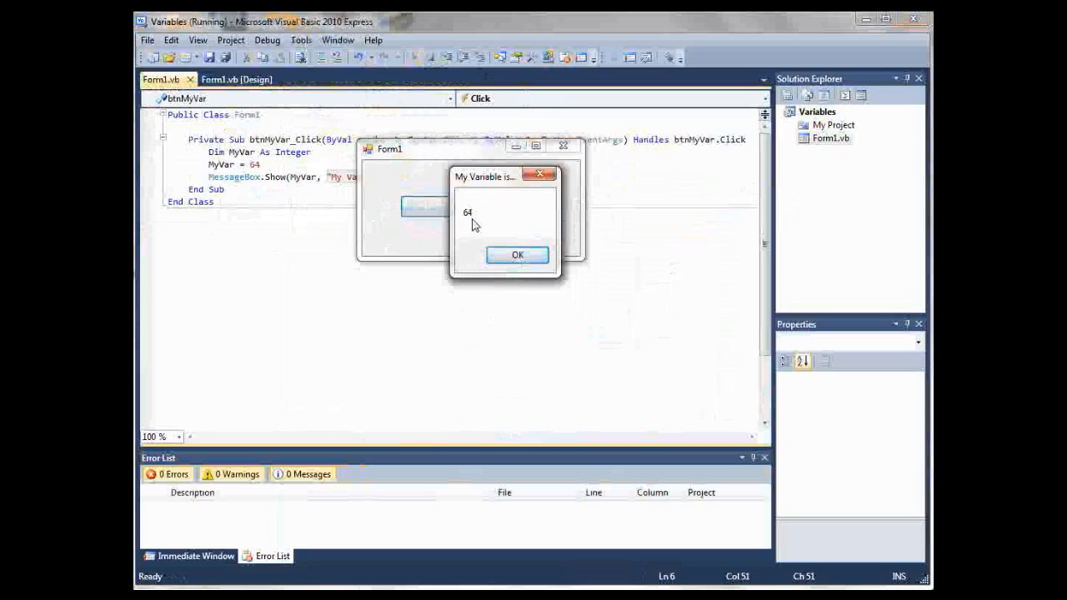
mouse_move(469, 221)
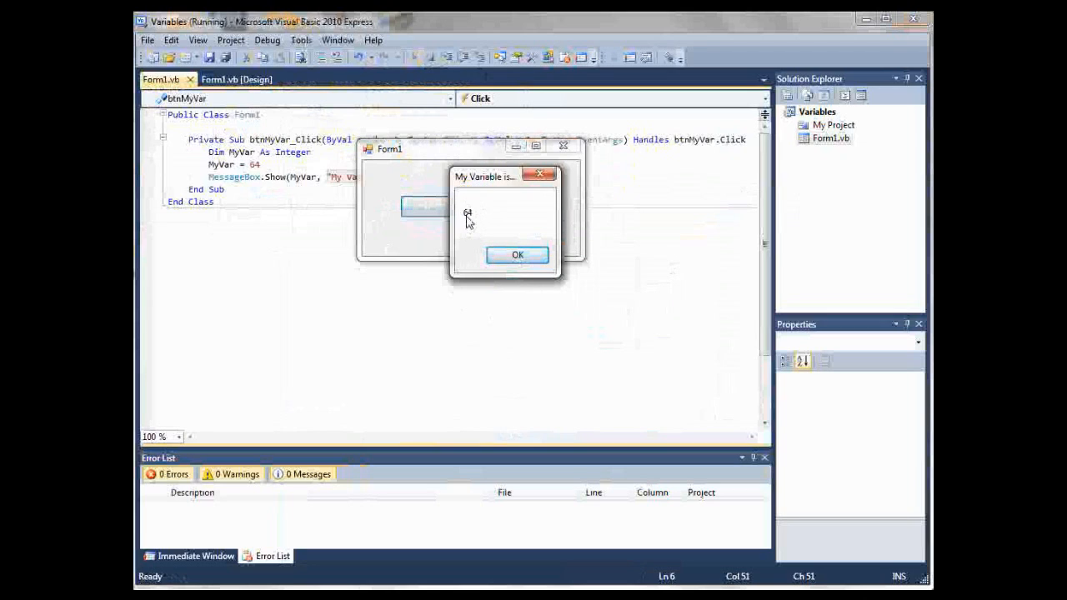
left_click(517, 254)
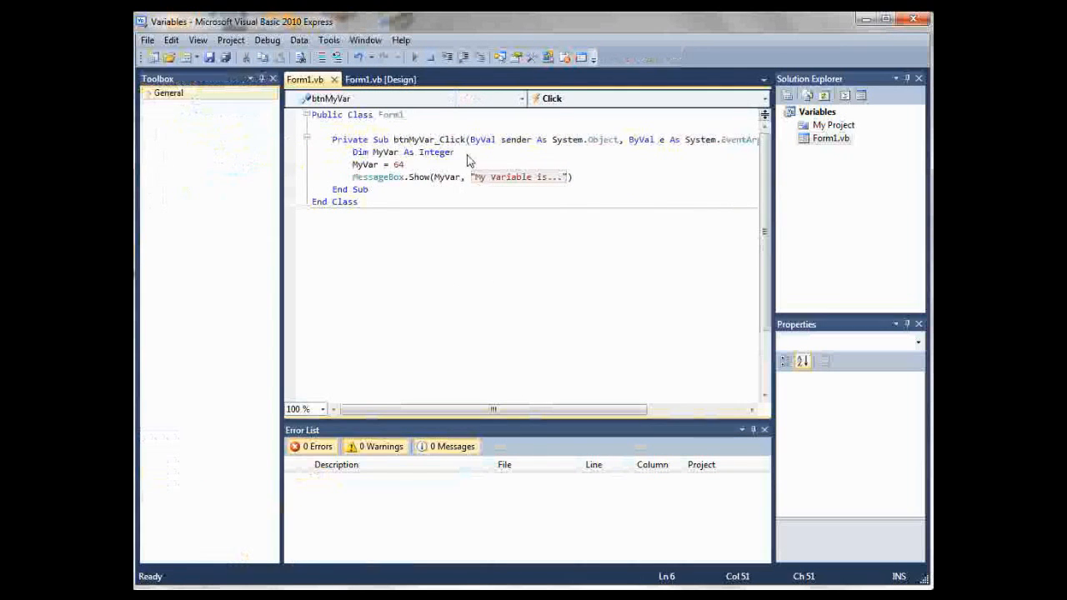
- Redeclare MyVar As String and assign it "Hello World"
double_click(437, 152)
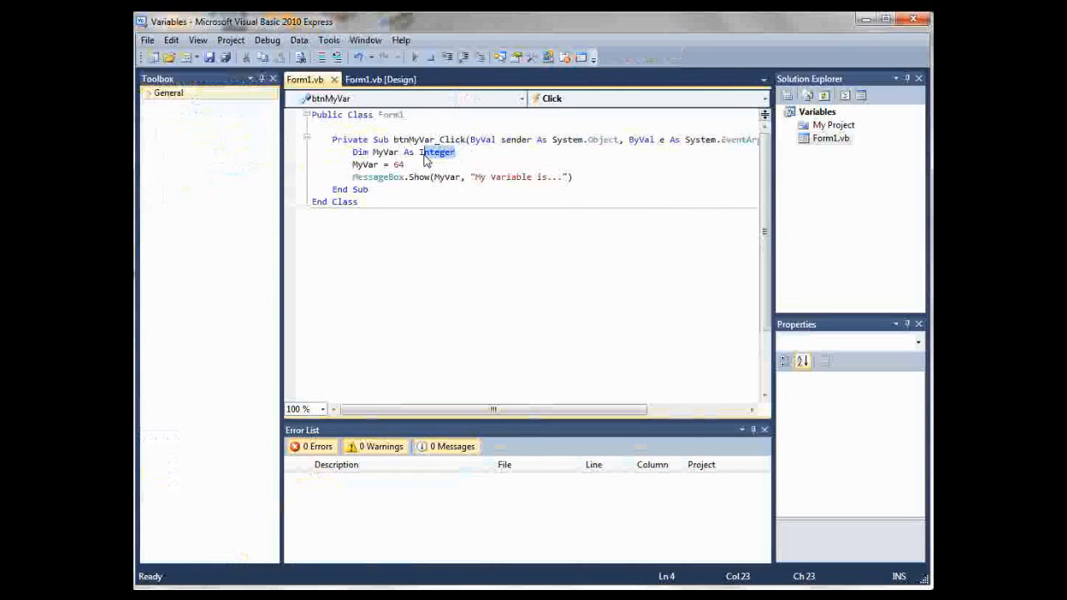
type("String")
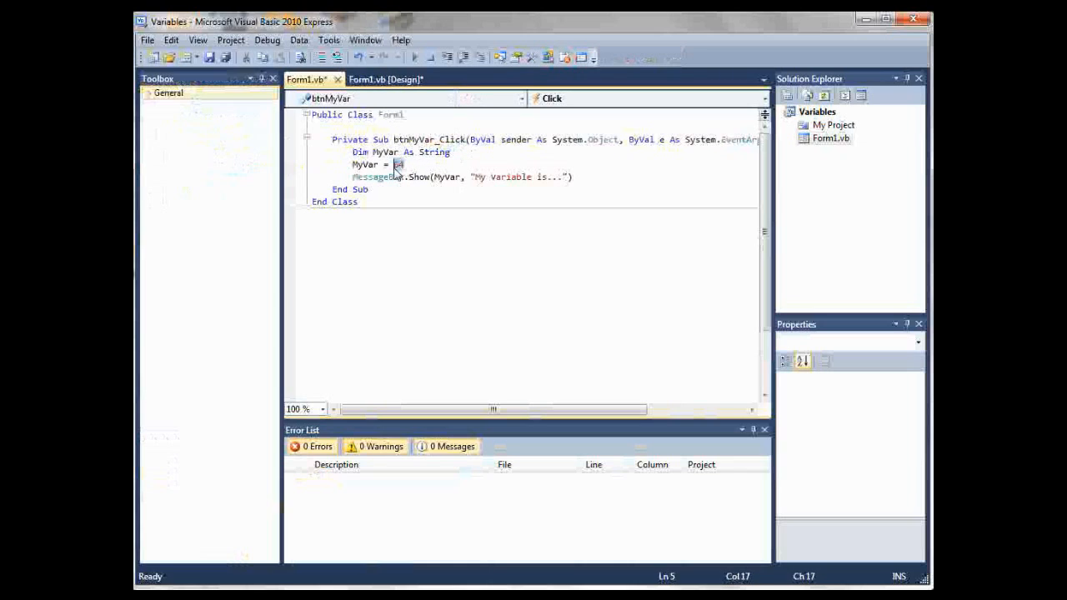
type("\"")
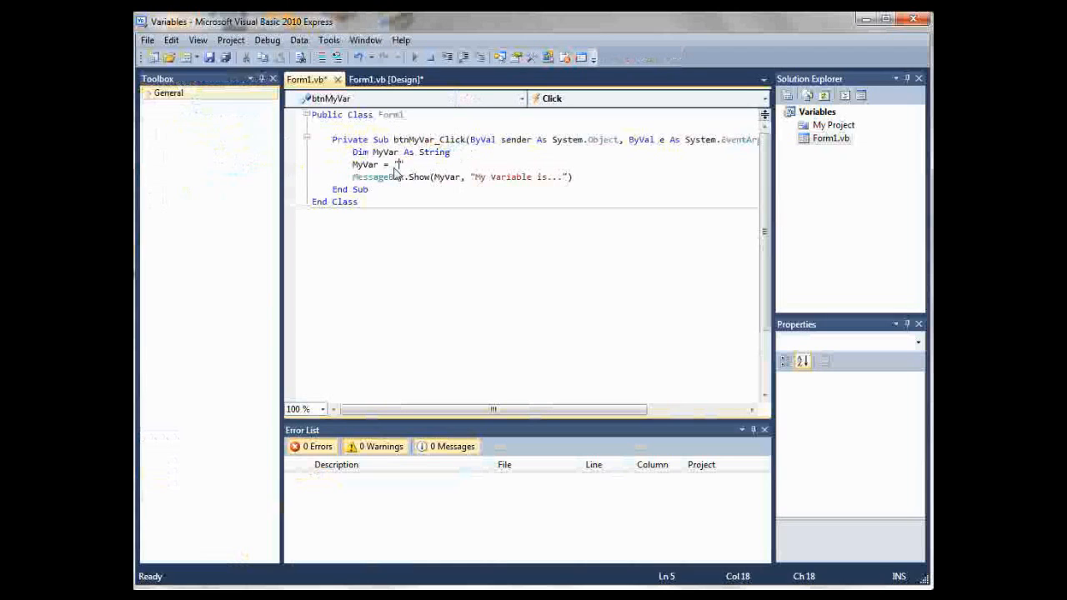
type("Hello Wo")
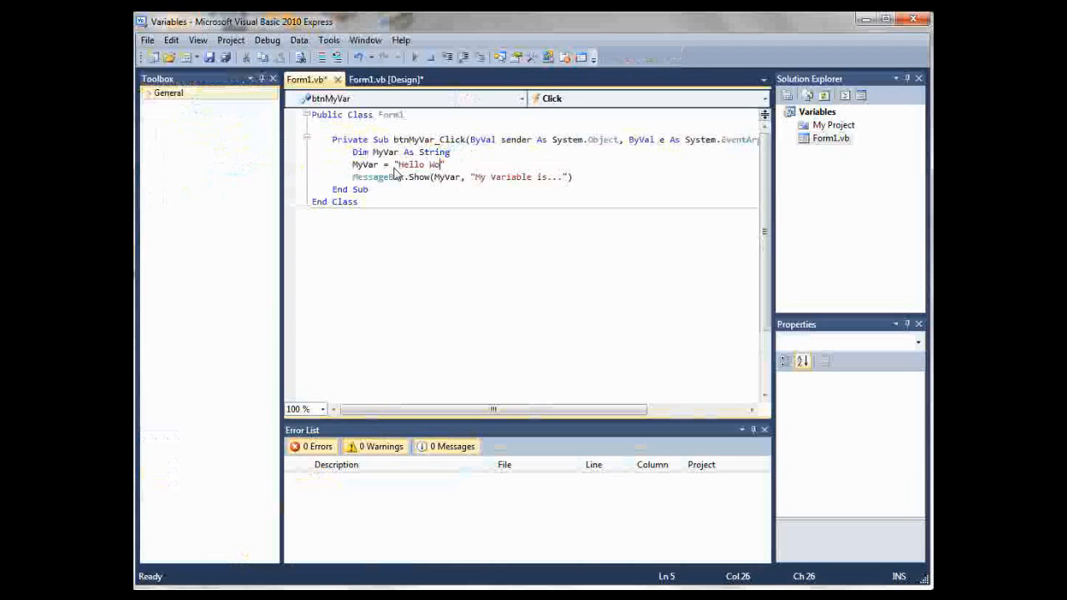
type("rld")
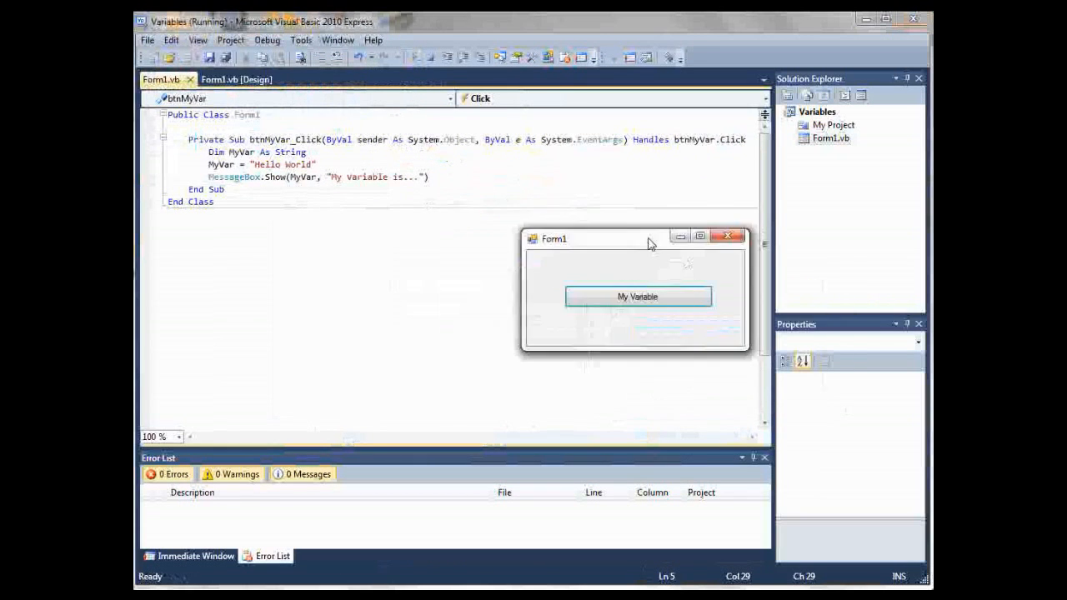
- Click My Variable in the running app, dismiss the Hello World message, and close Form1
left_click(637, 296)
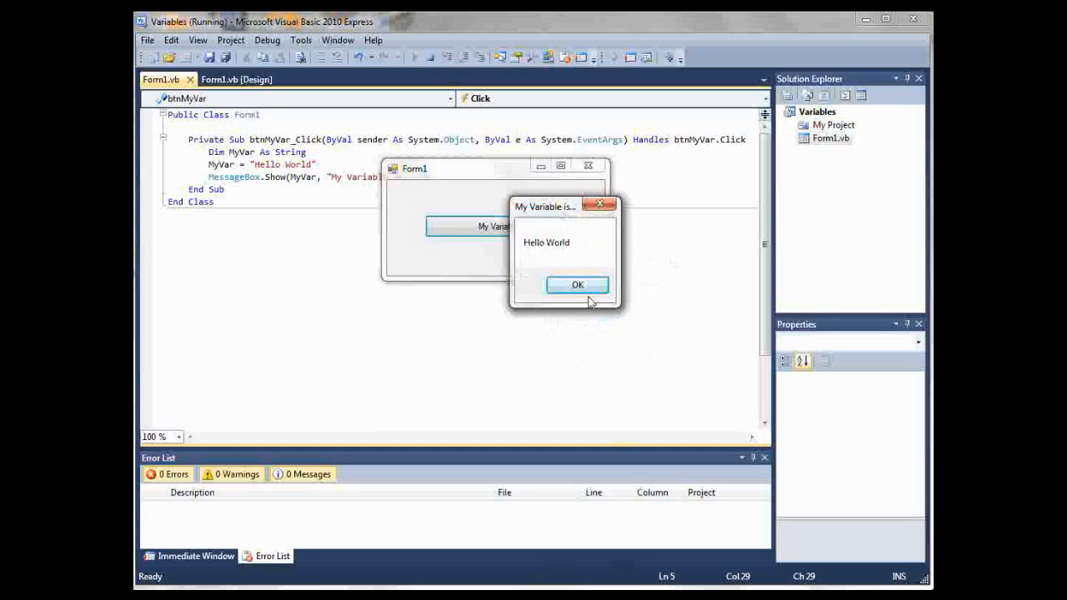
left_click(577, 284)
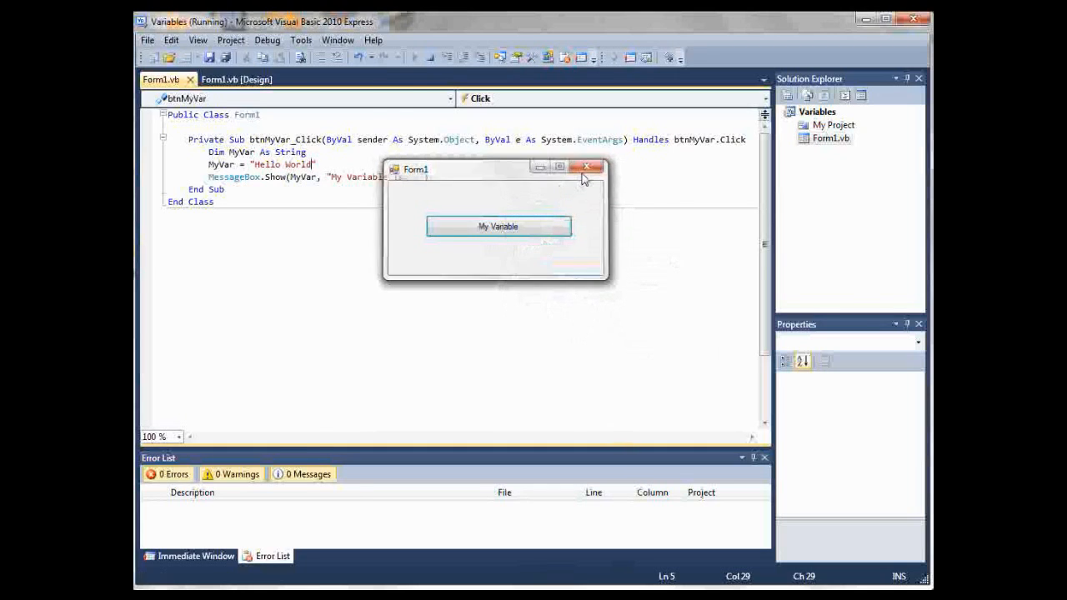
left_click(585, 167)
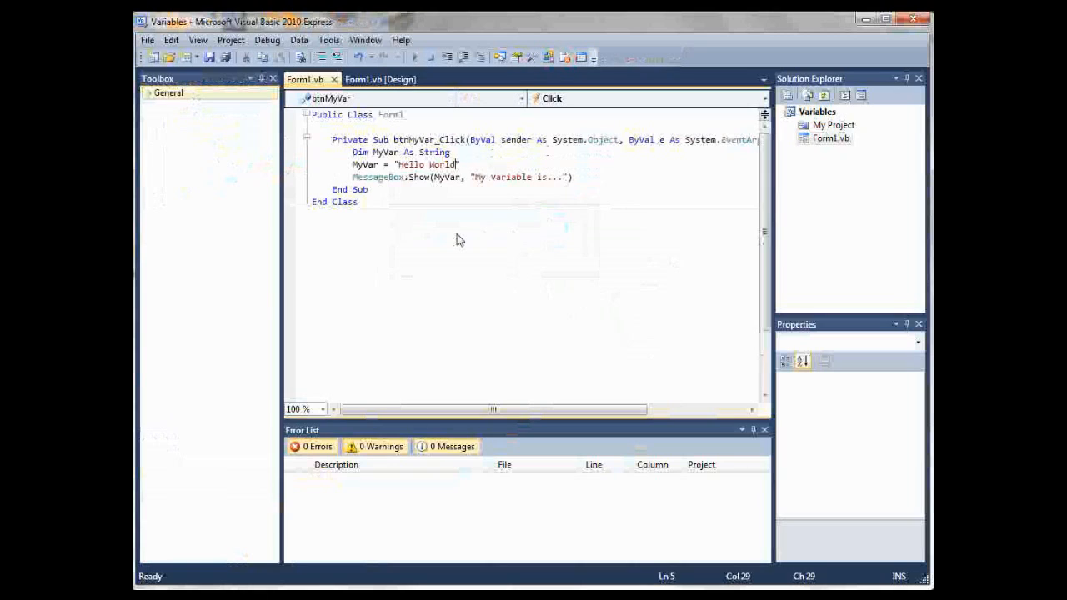
mouse_move(457, 230)
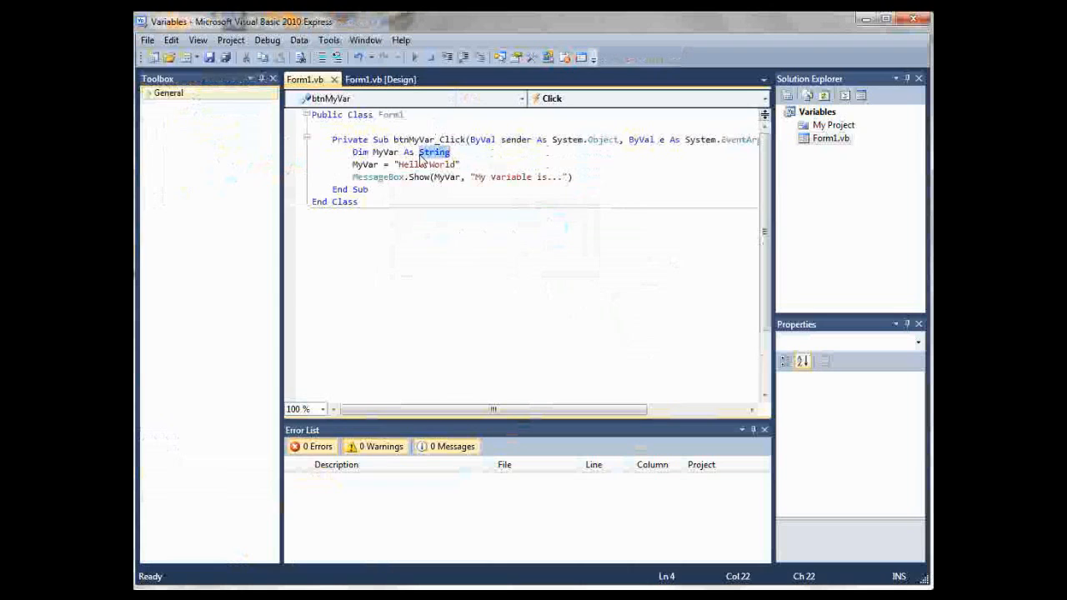
- Redeclare MyVar As Double and try numeric values in its assignment, leaving it empty
type("Double")
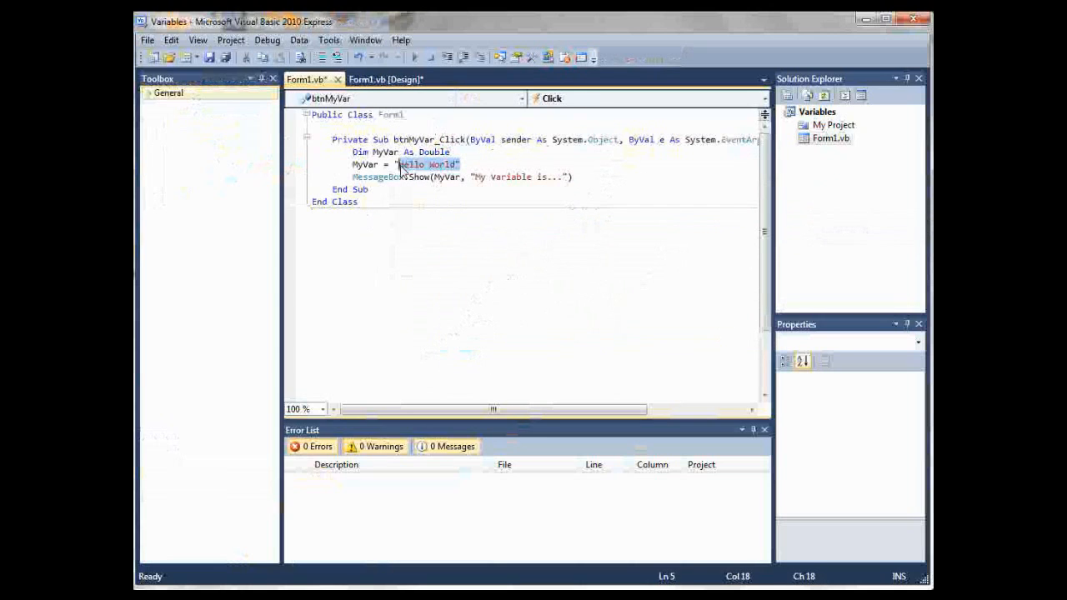
type("6")
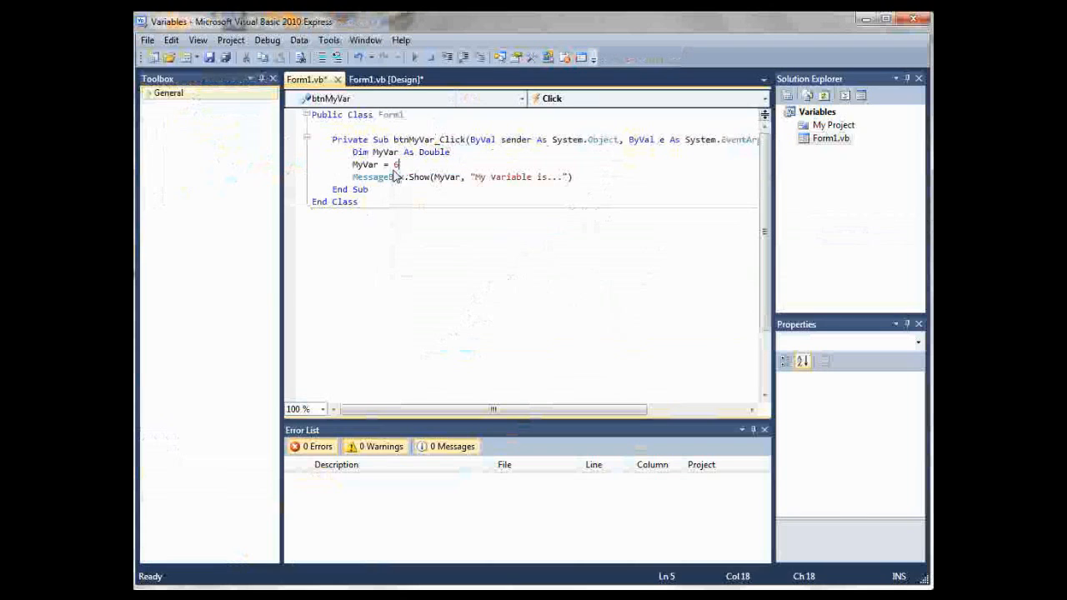
type("4.5")
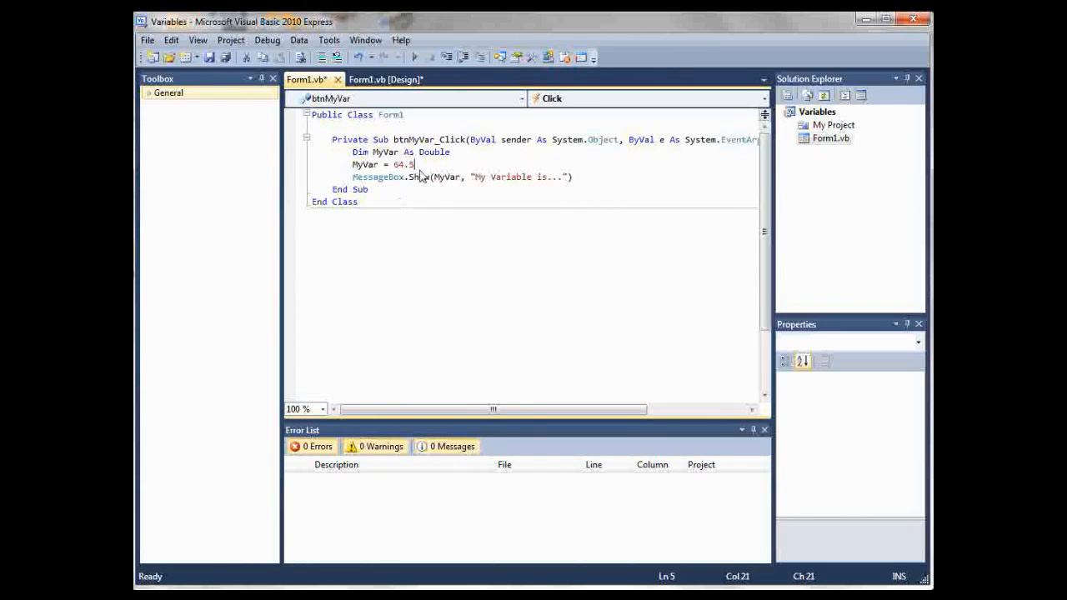
type("4564564")
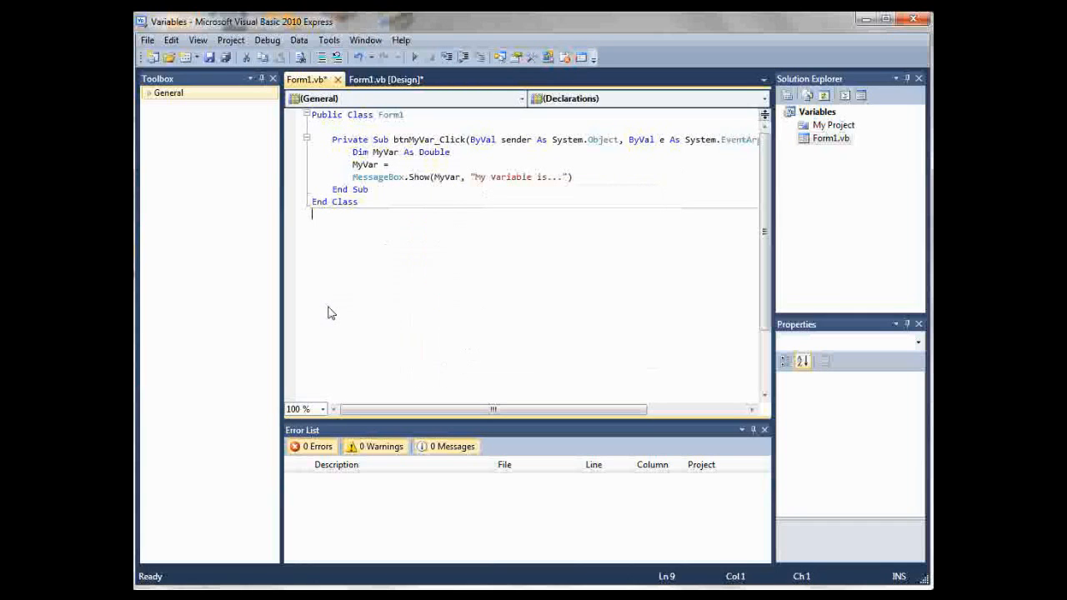
mouse_move(394, 227)
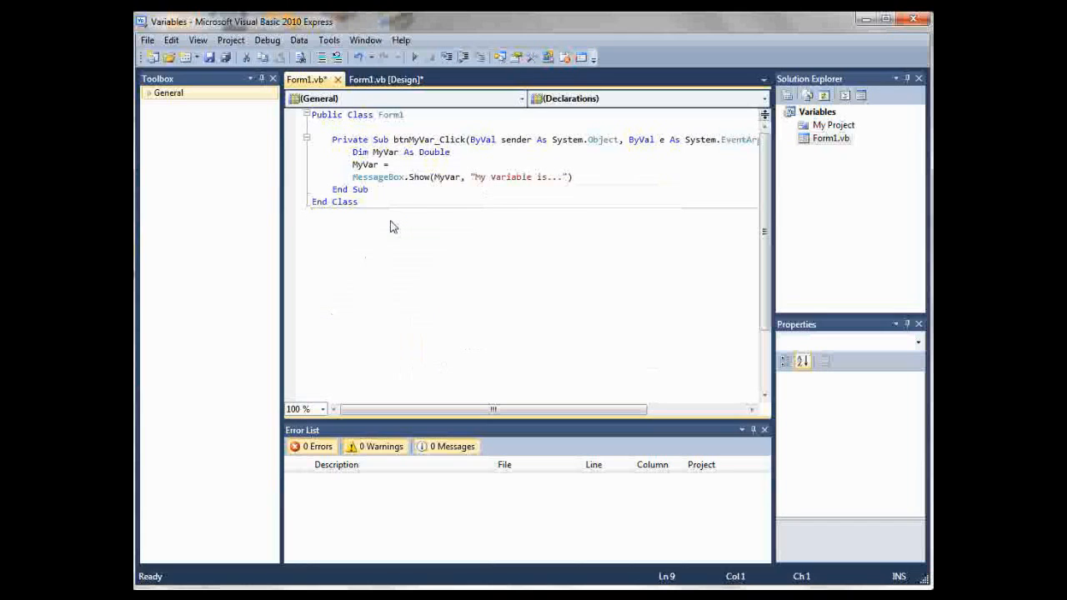
mouse_move(407, 199)
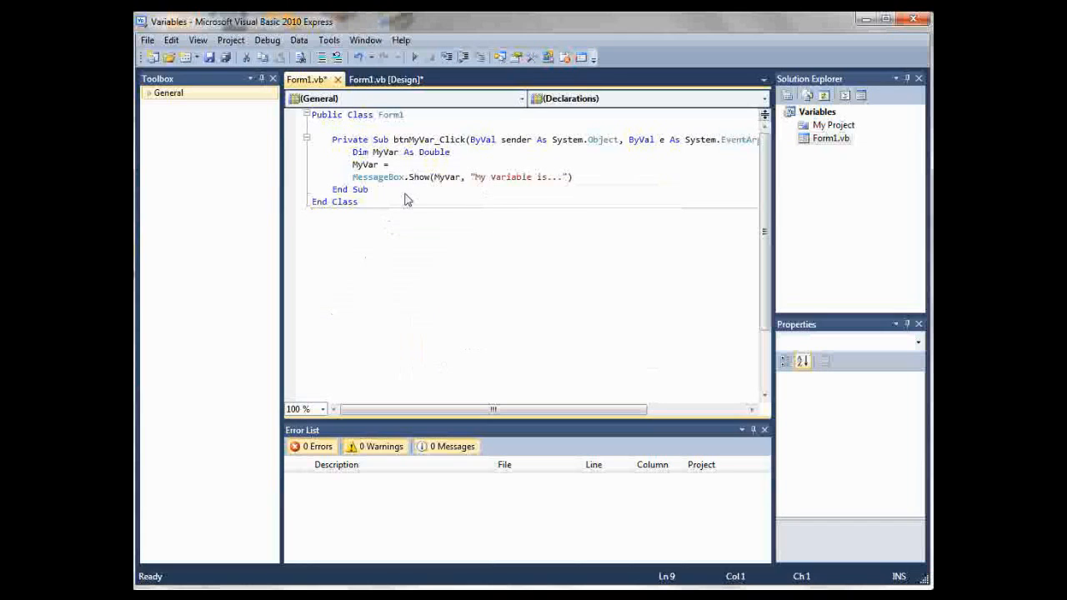